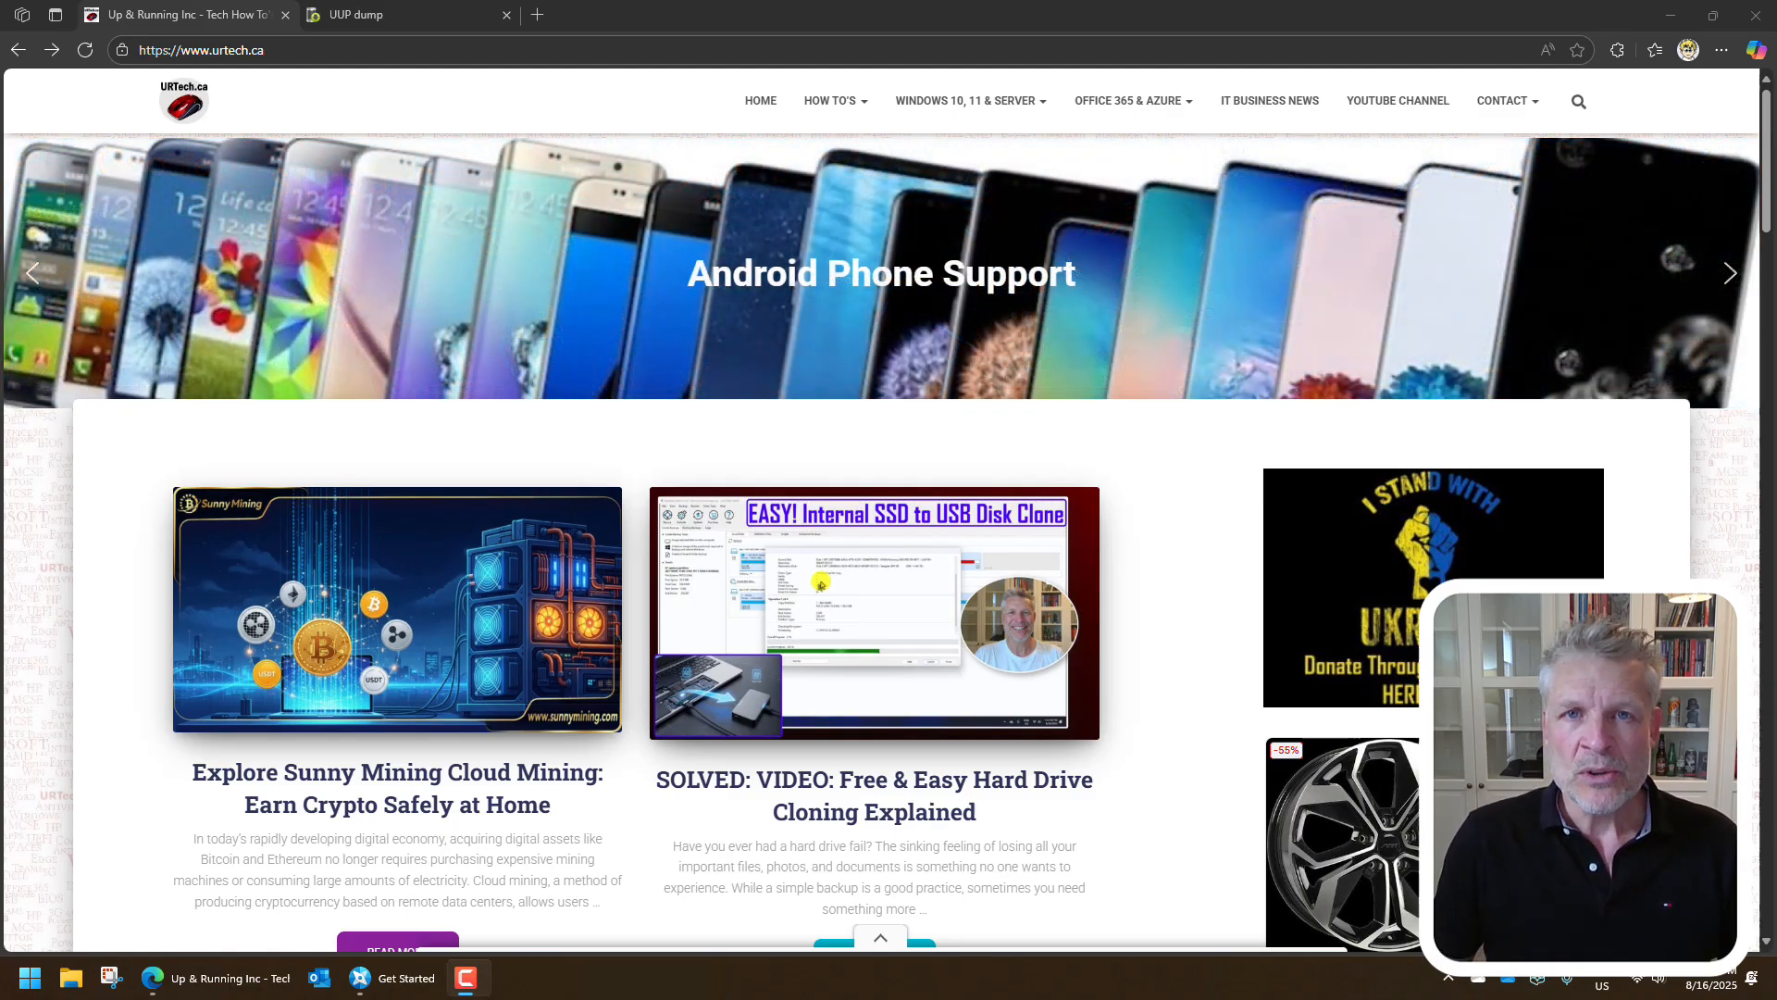
Switch to the uupdump.net tab beside the URTech site in Edge
left_click(374, 15)
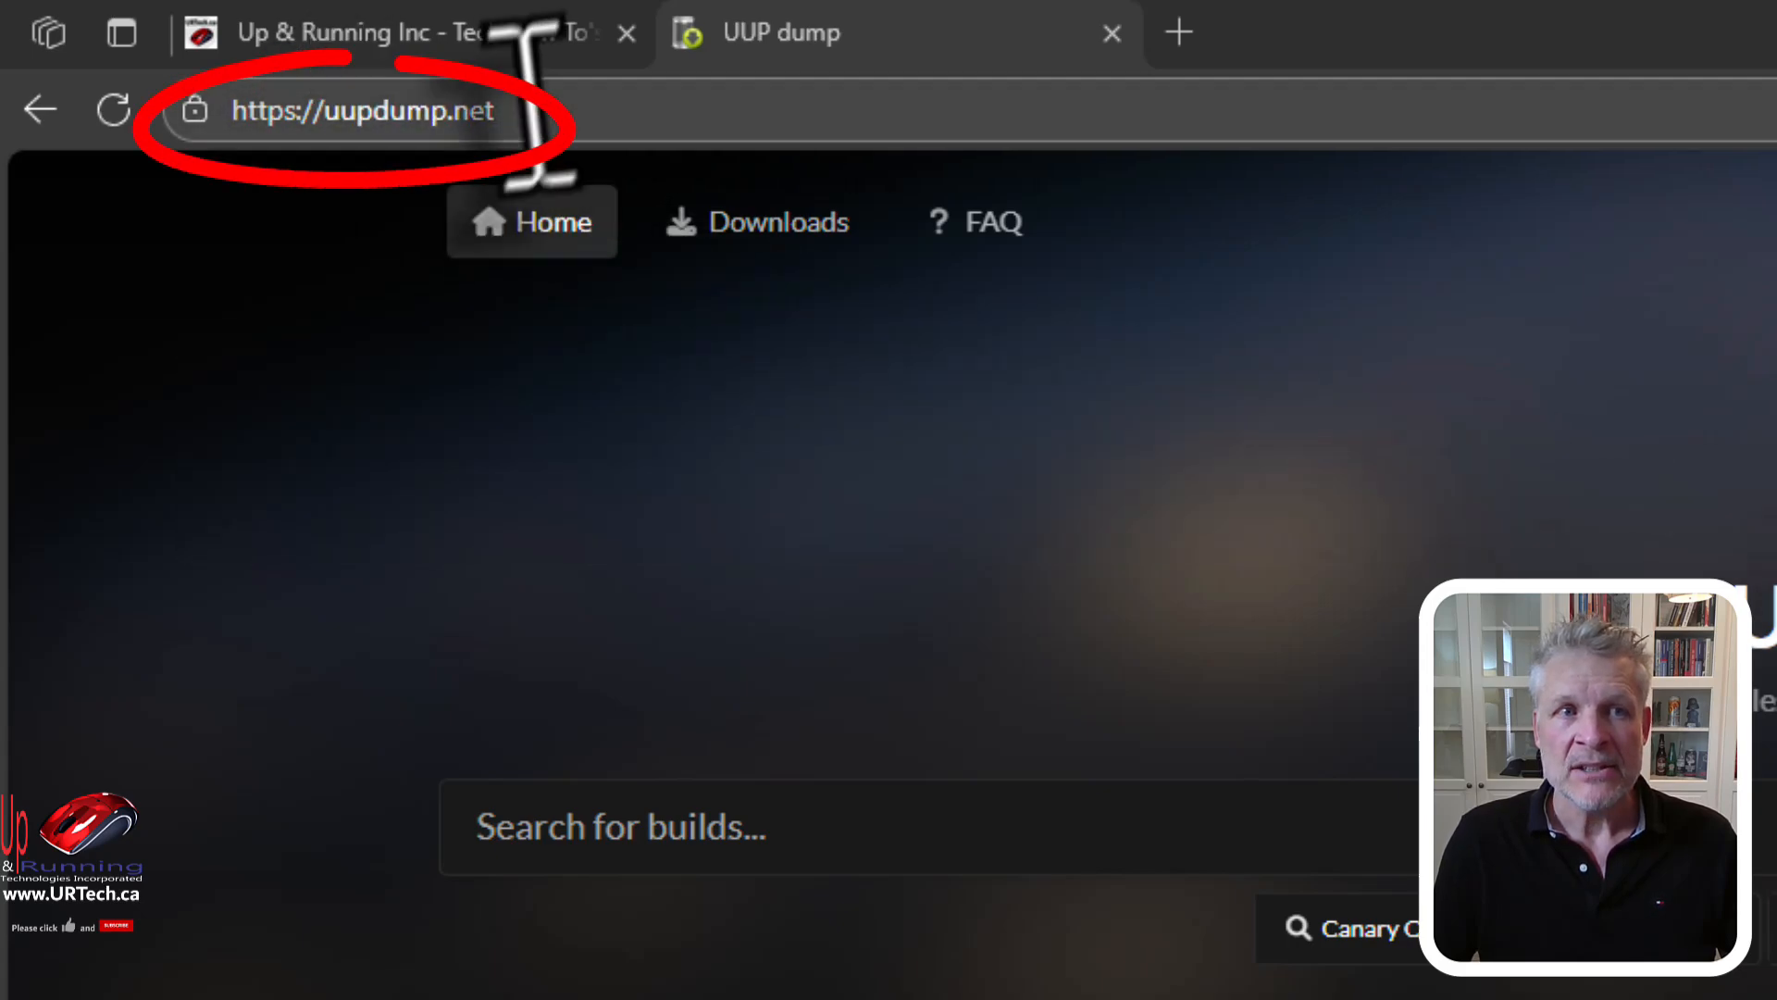
Search UUP dump's builds for 'windows 11 preview'
left_click(351, 110)
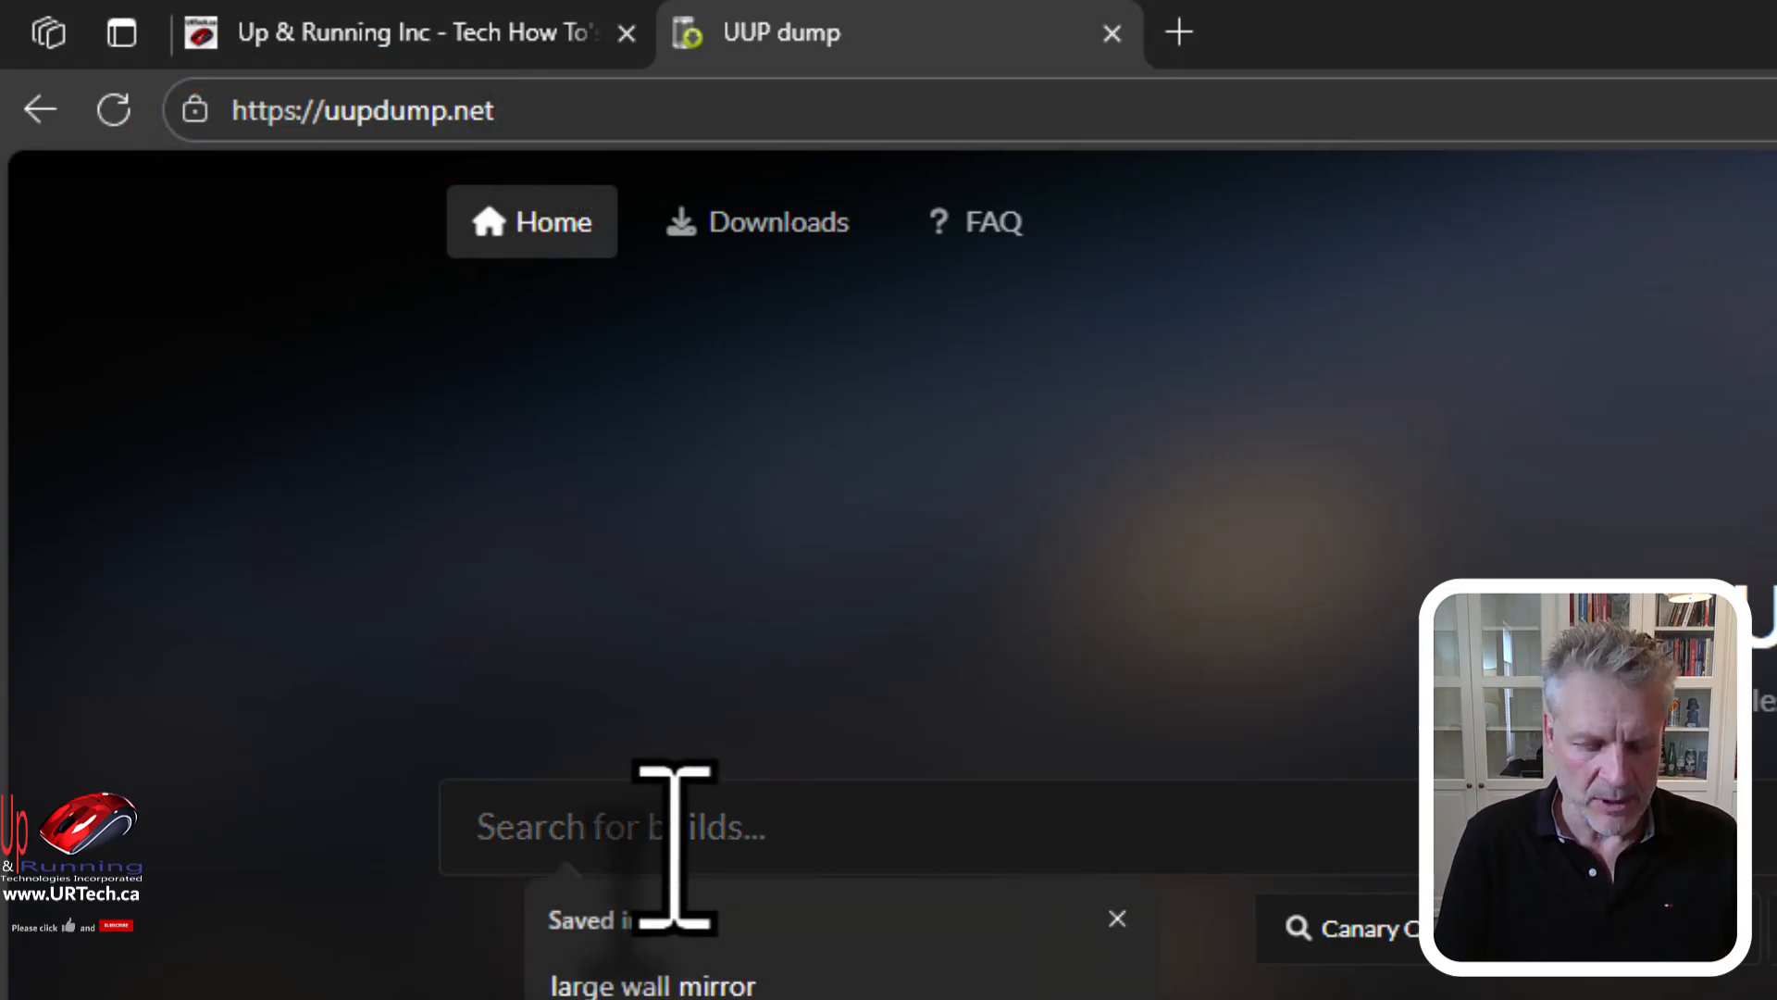
type("windows 11 or")
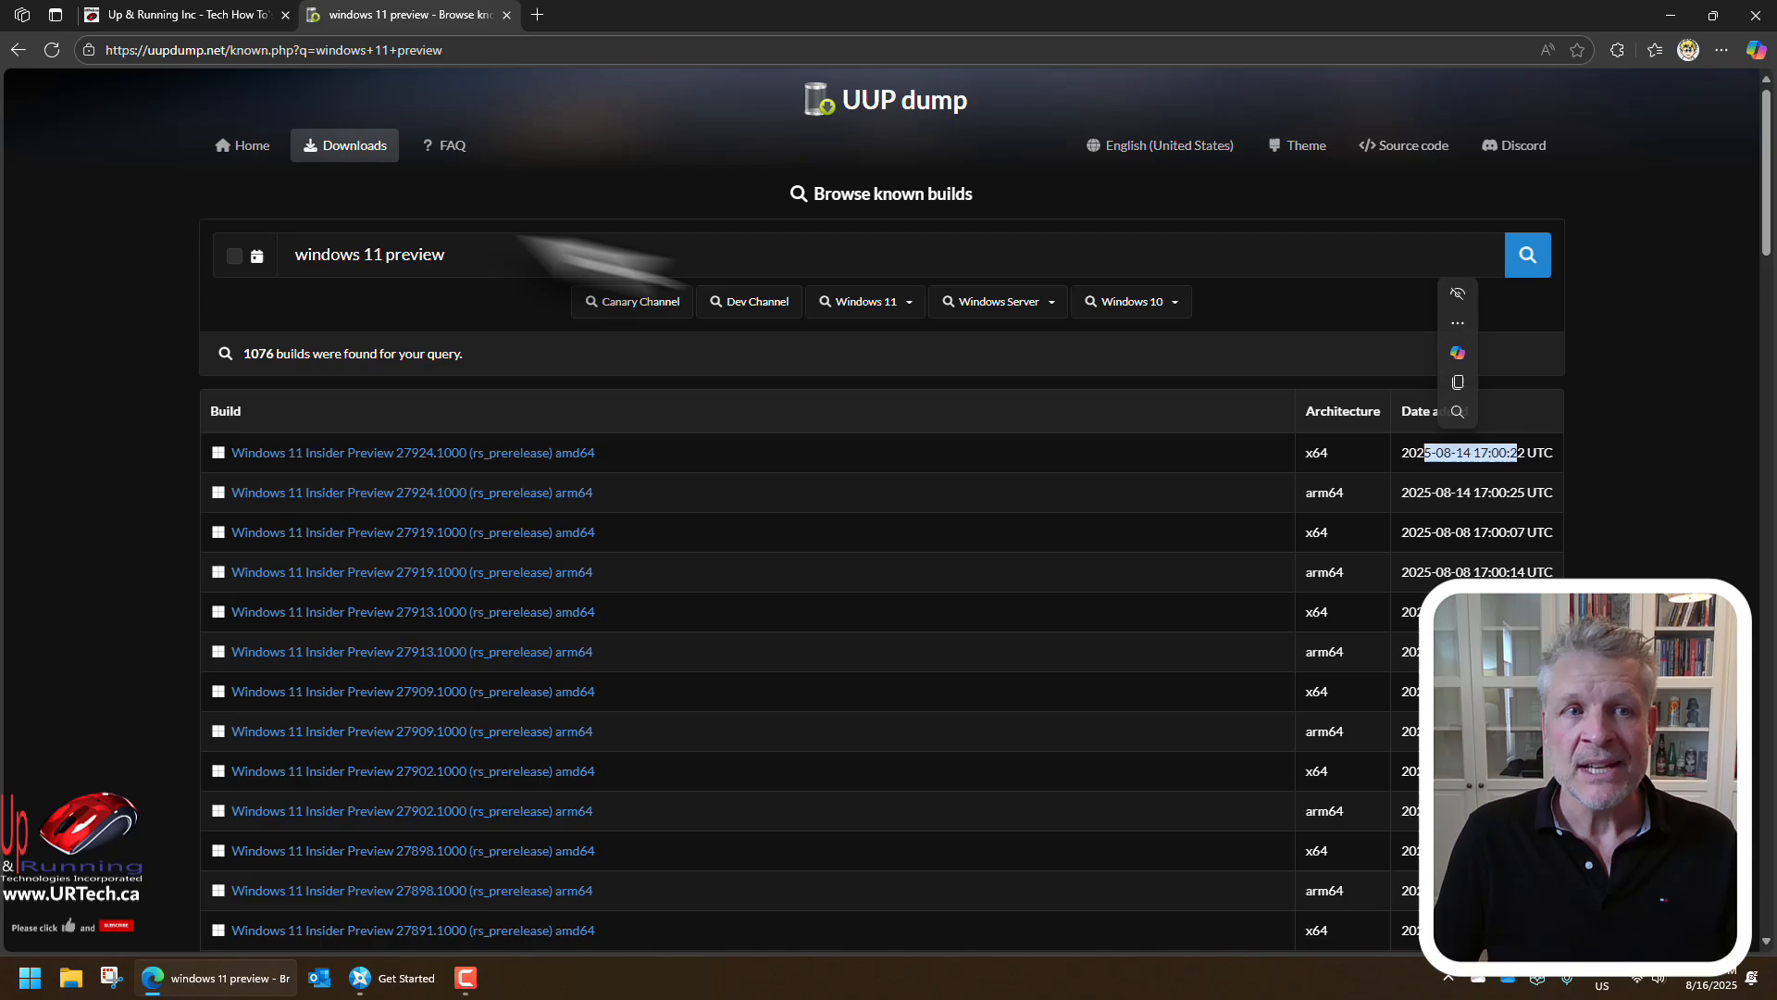
mouse_move(651, 499)
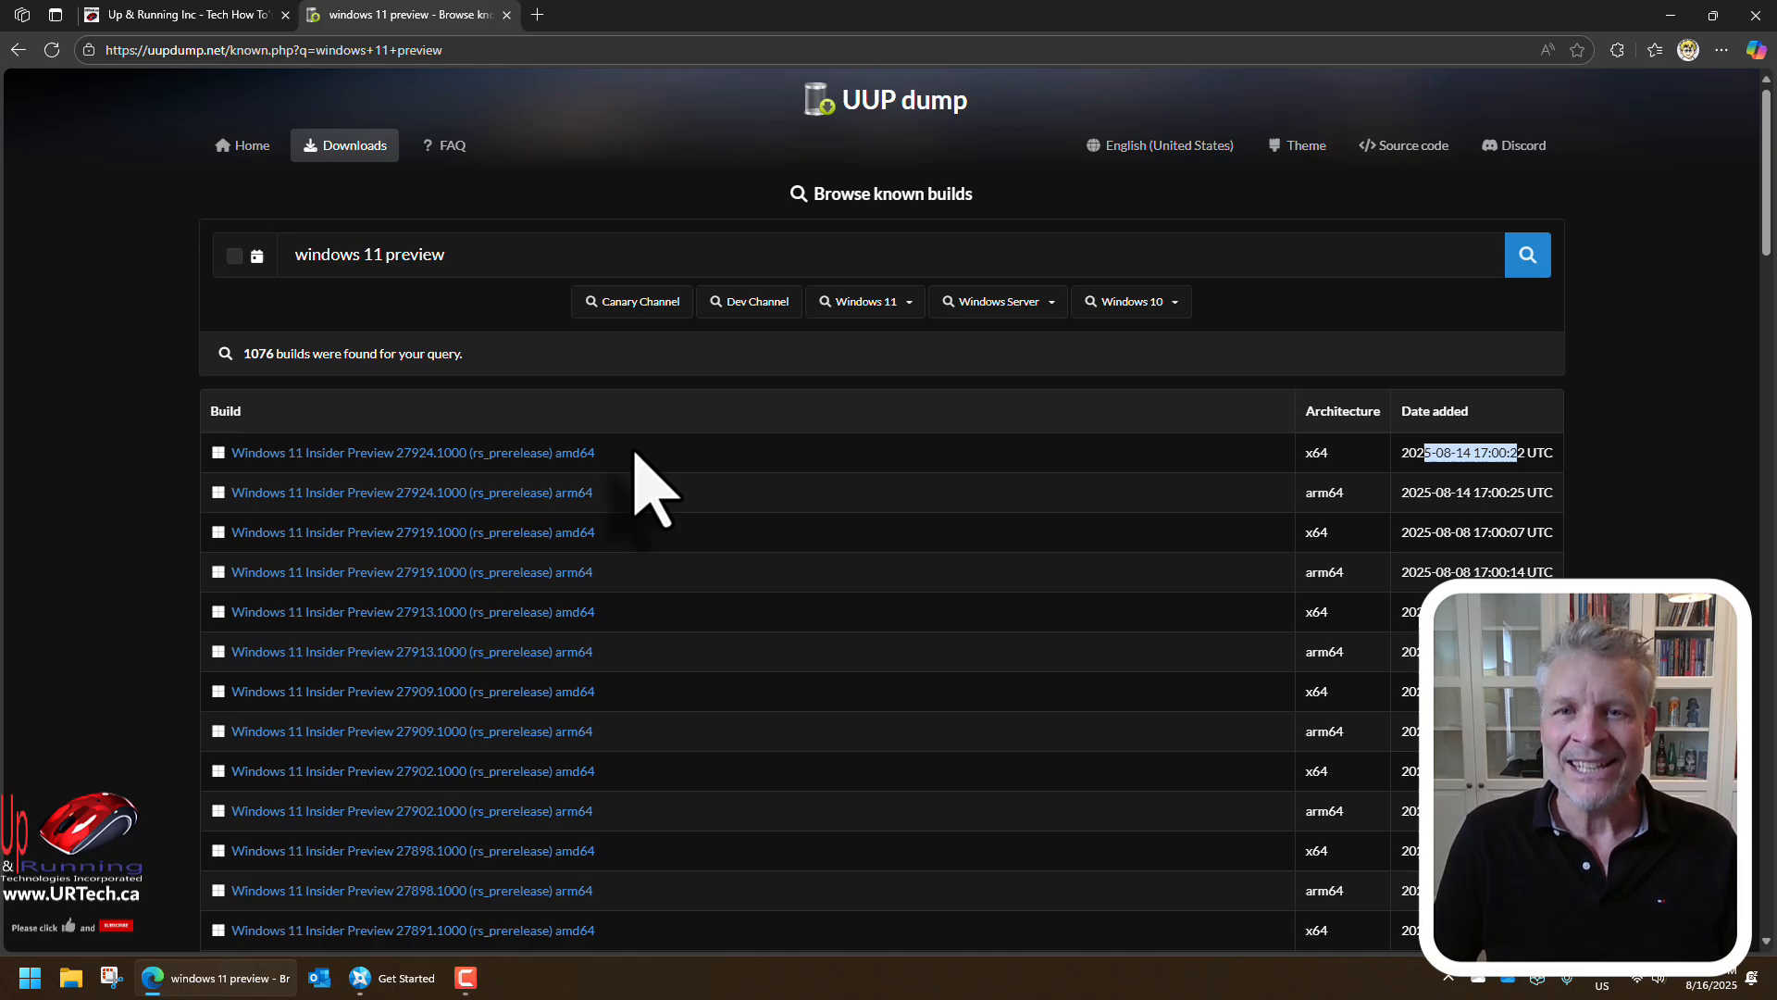
mouse_move(28, 62)
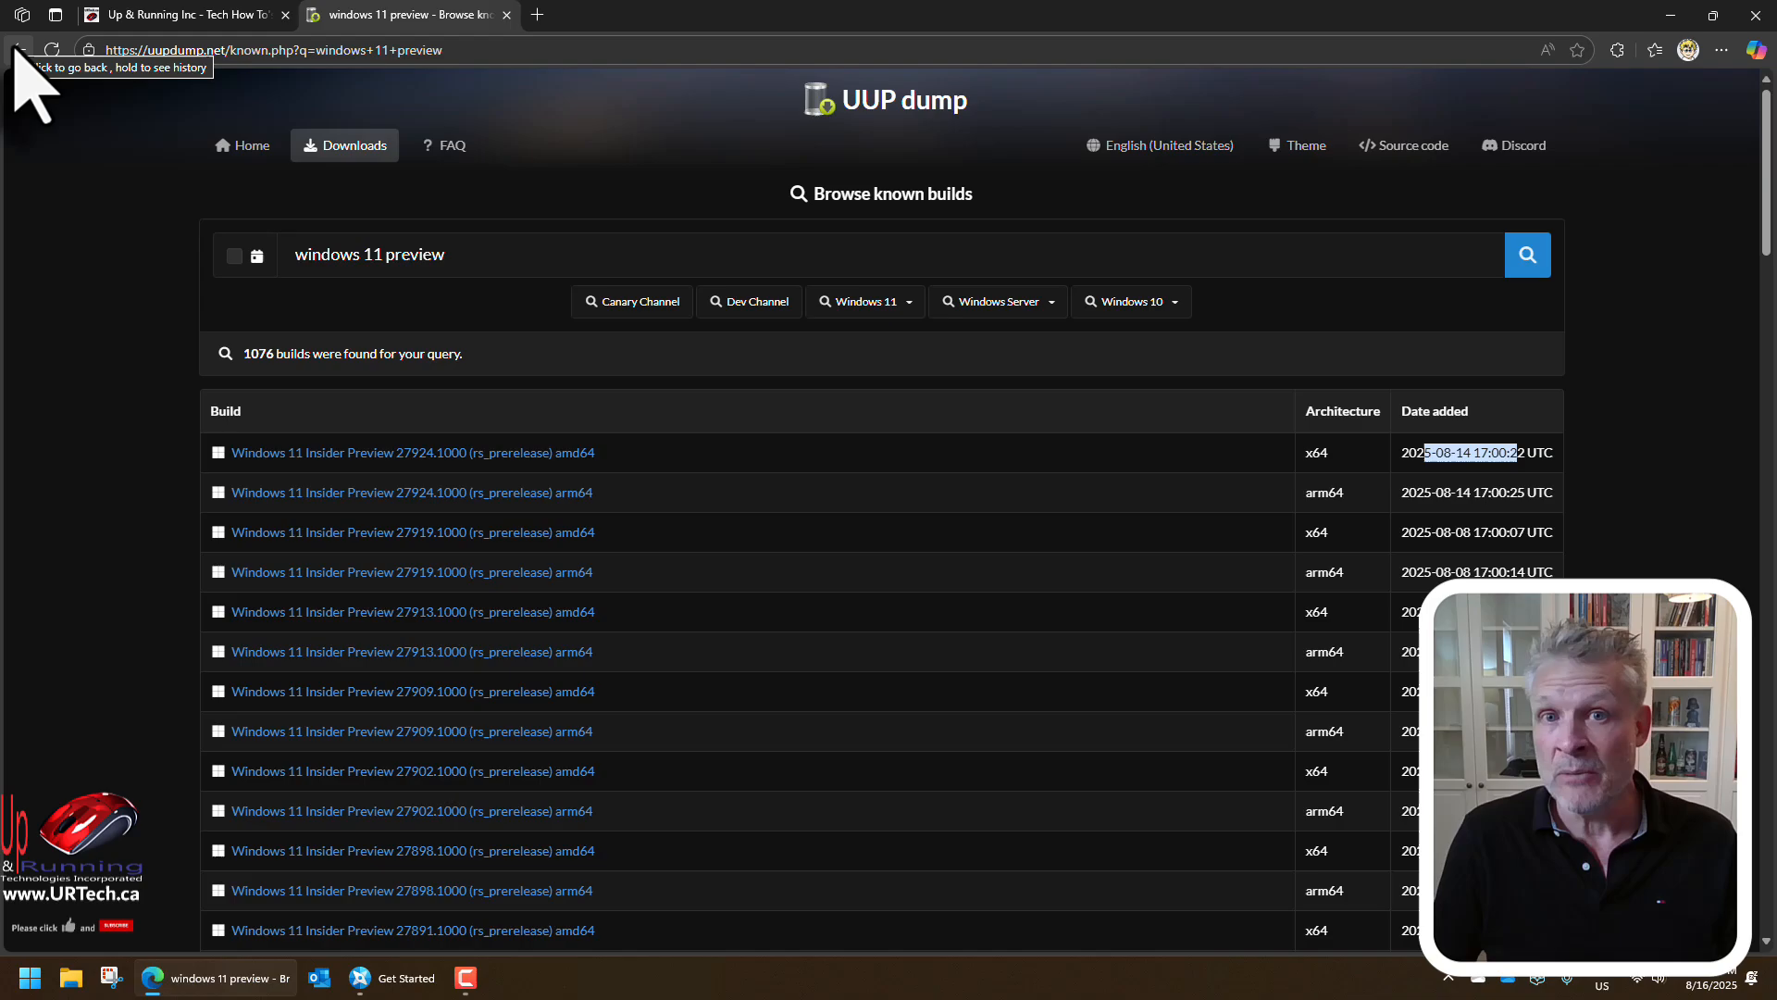
Return to the UUP dump home page and fetch the latest x64 Beta Channel build
left_click(17, 50)
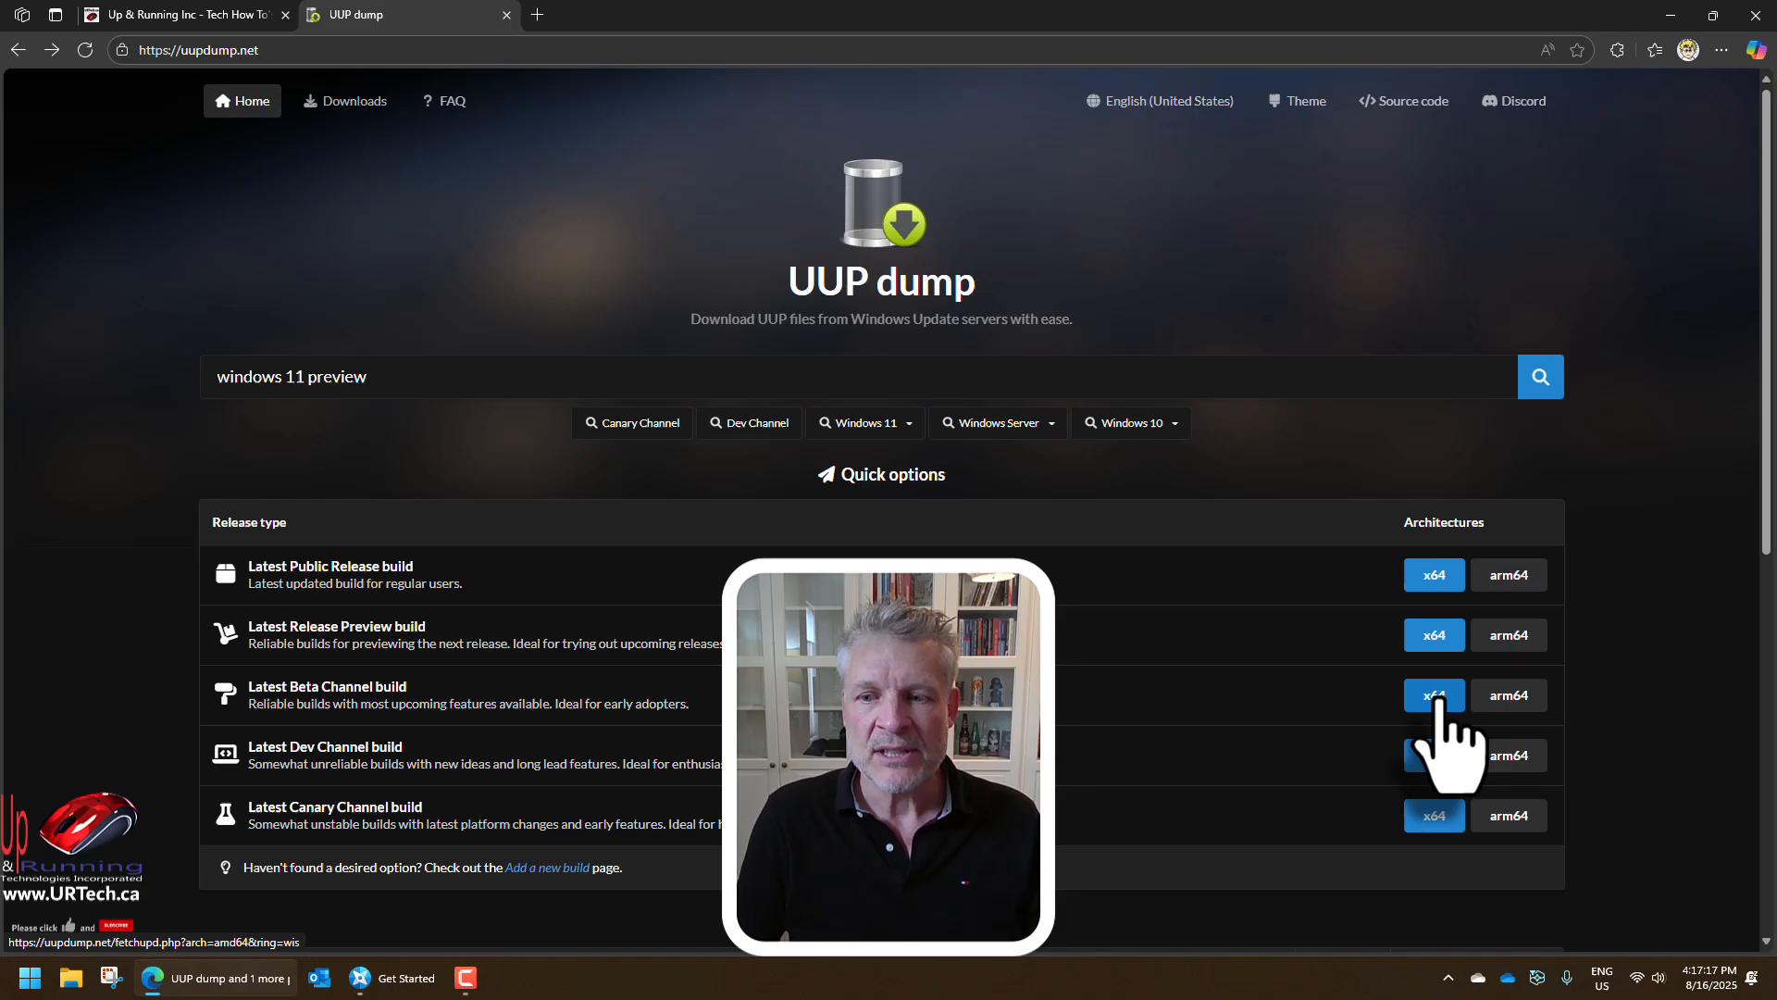
left_click(1433, 695)
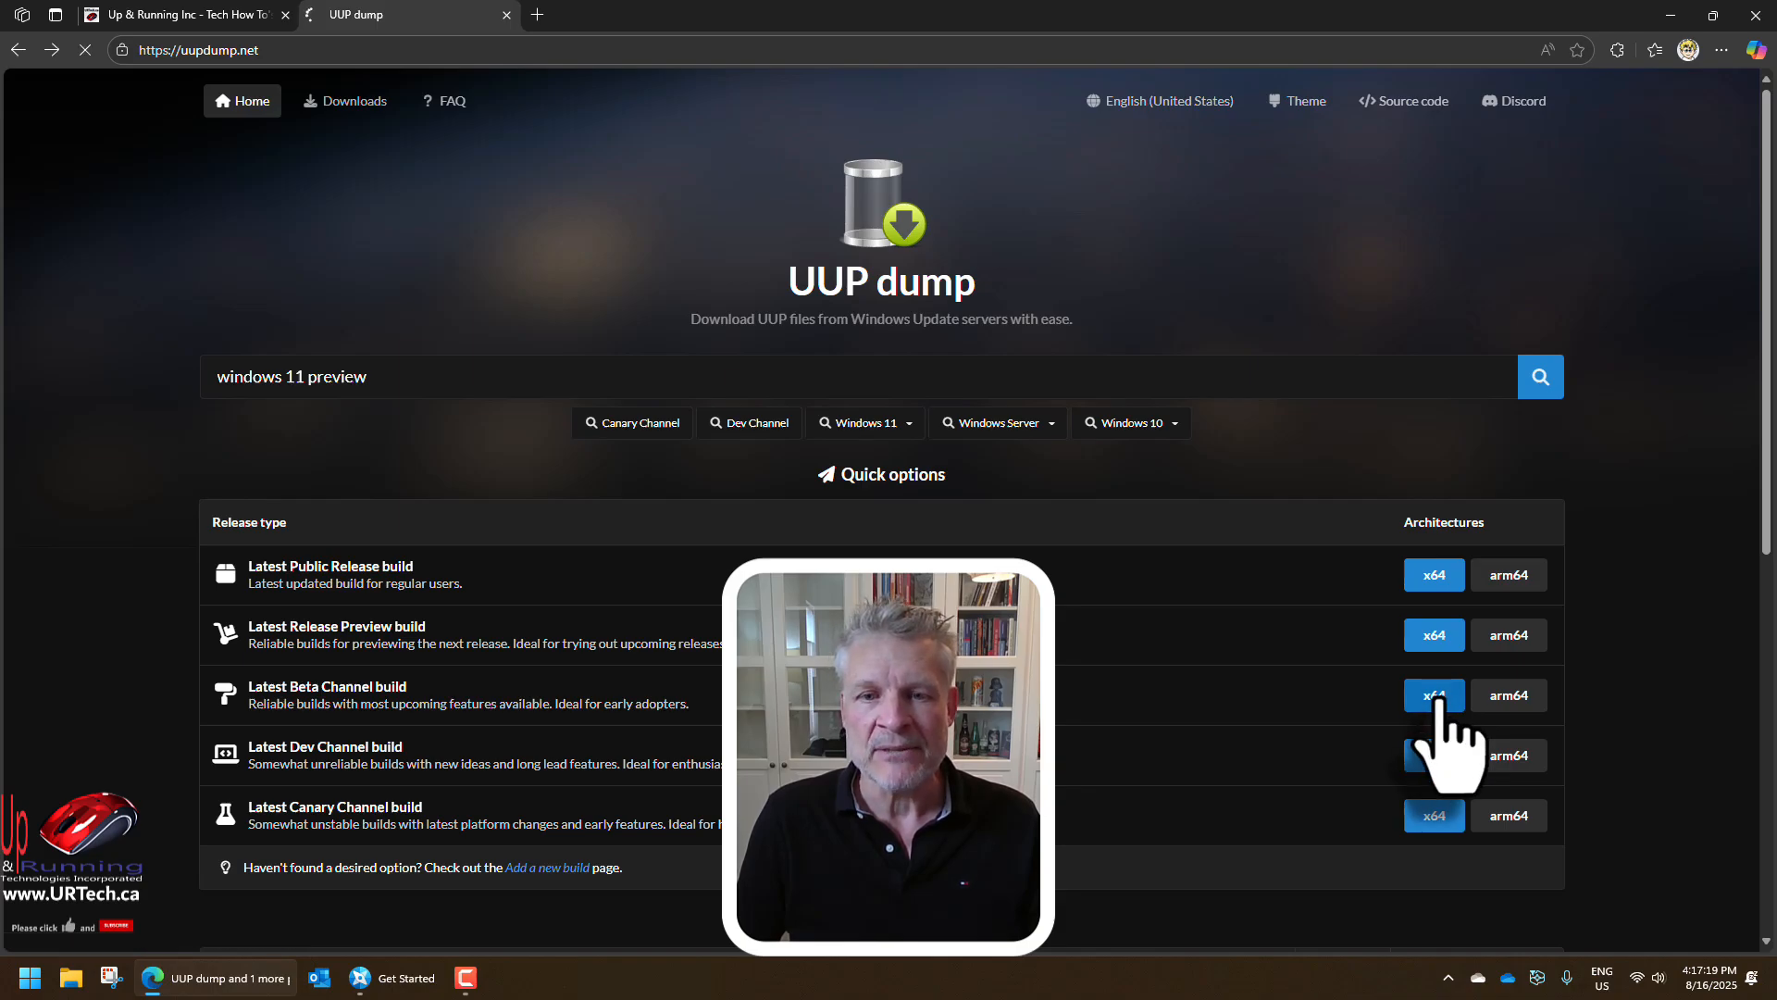
left_click(1432, 695)
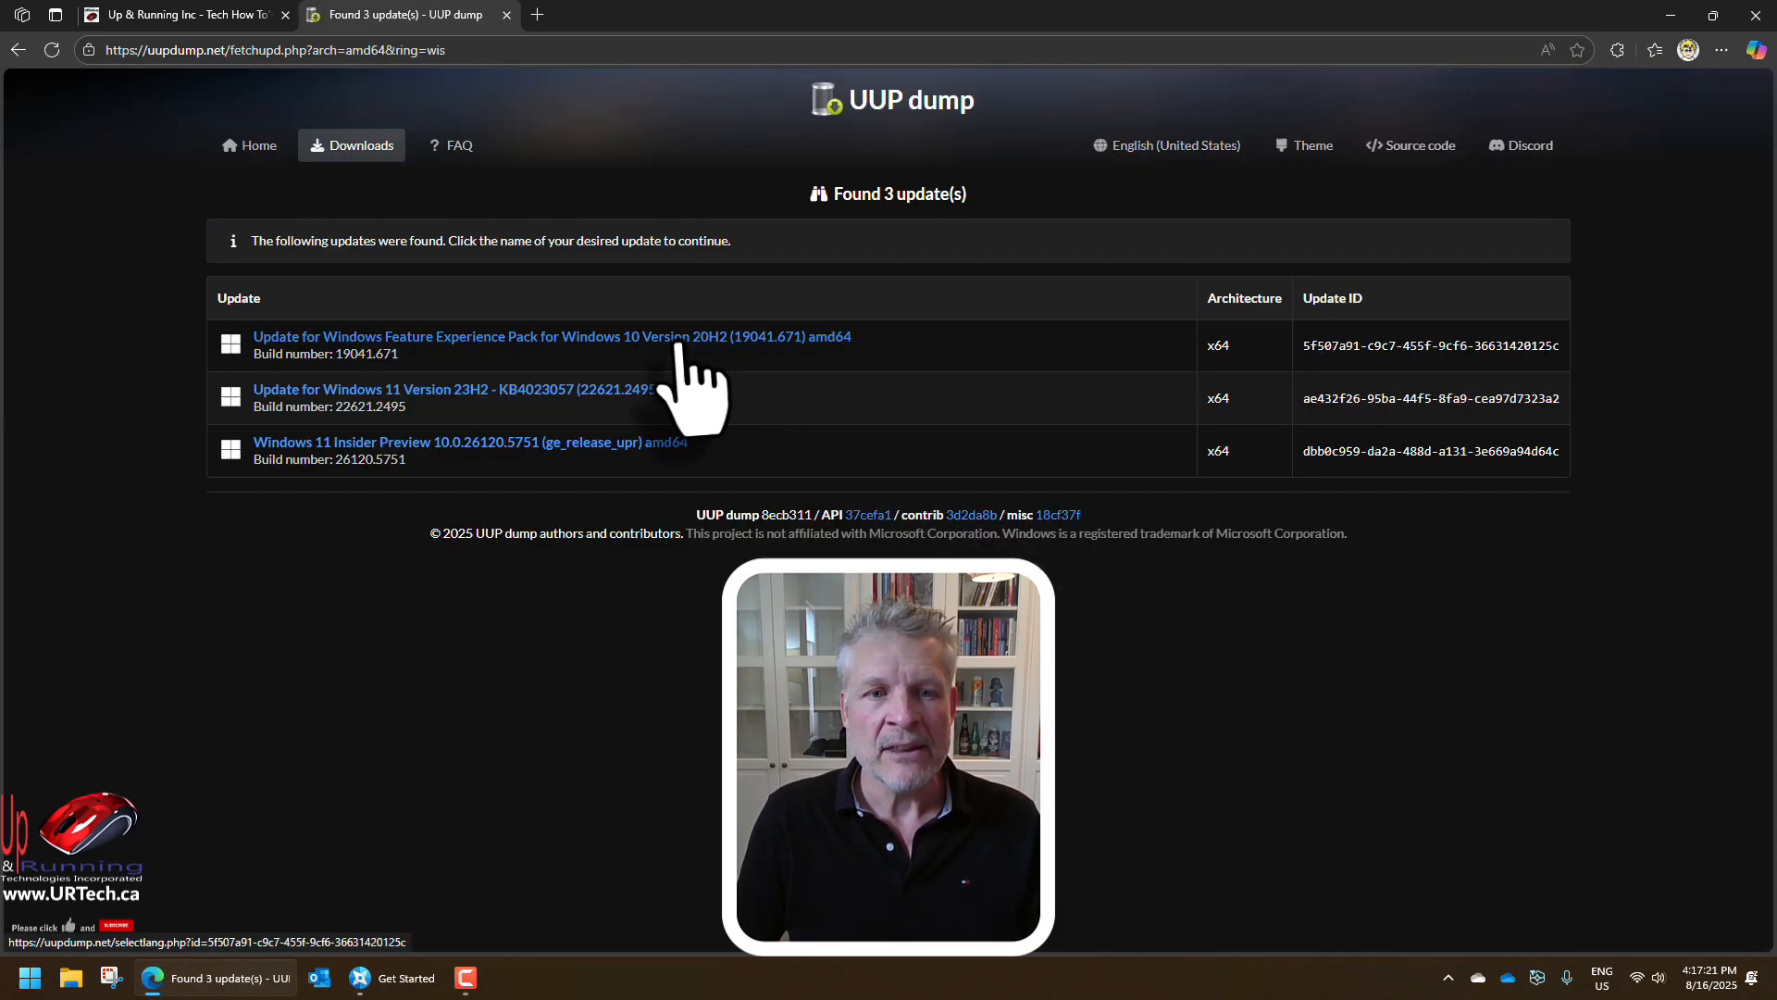
mouse_move(590, 476)
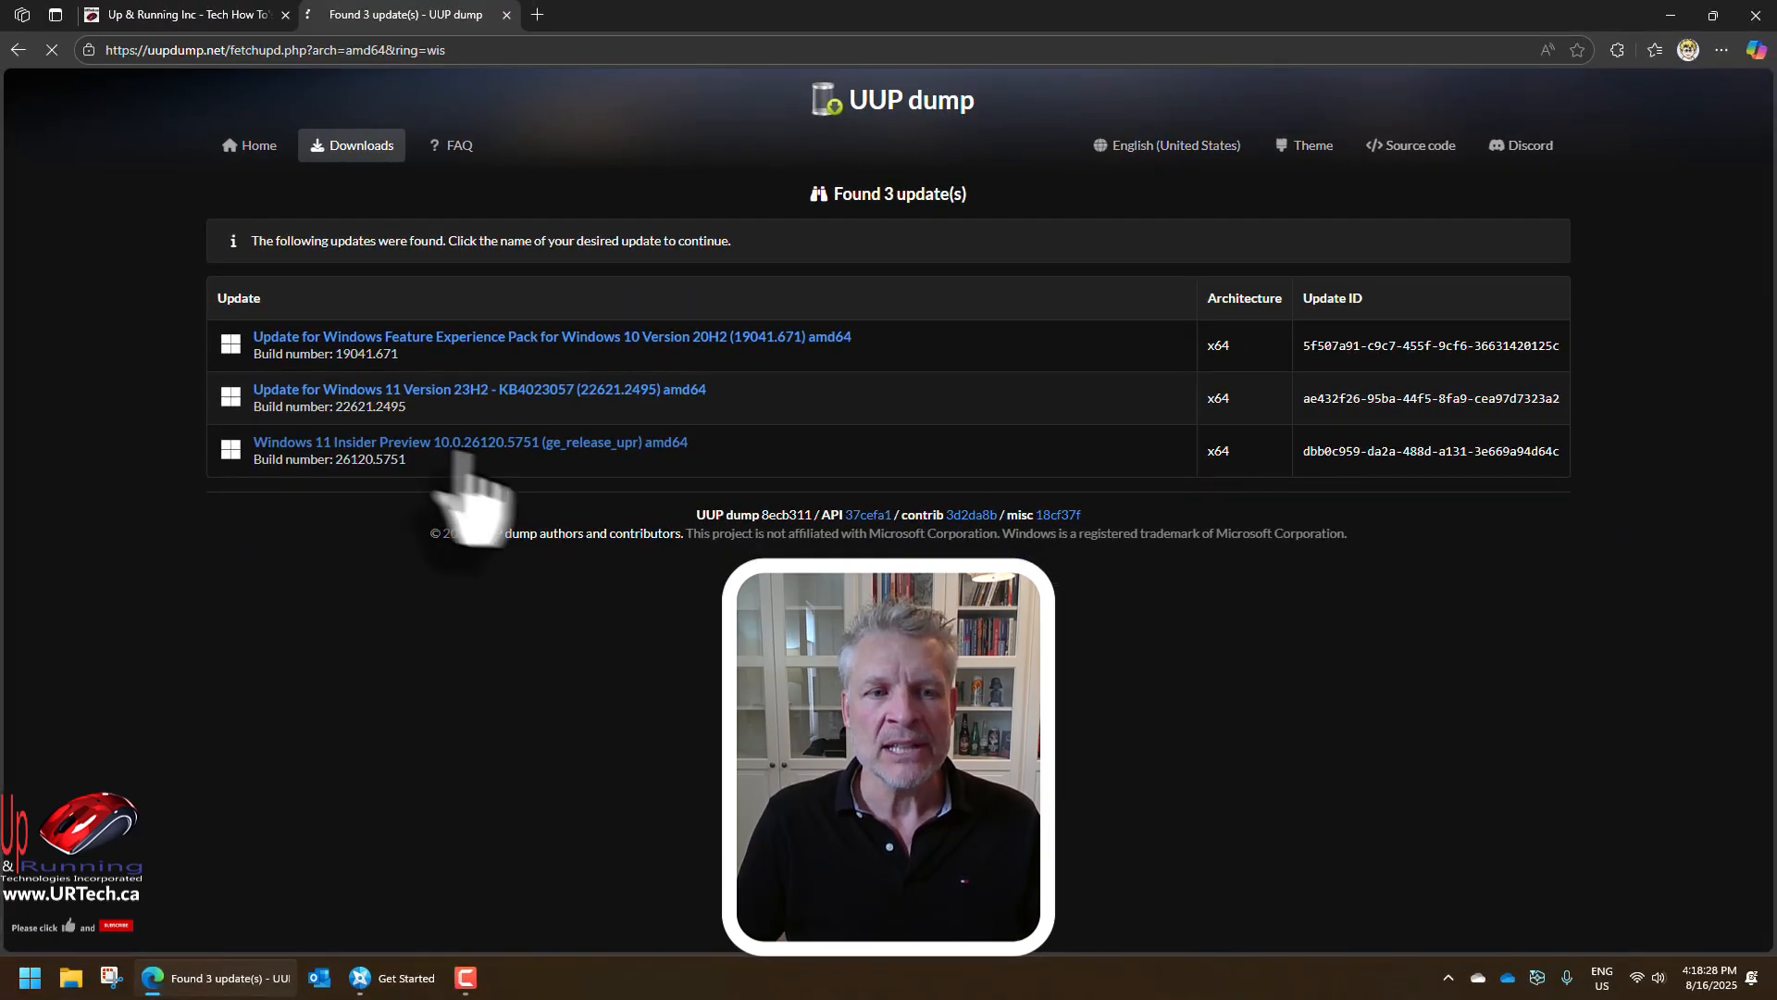
Open Windows 11 Insider Preview 10.0.26120.5751 and continue with English (United States)
left_click(469, 442)
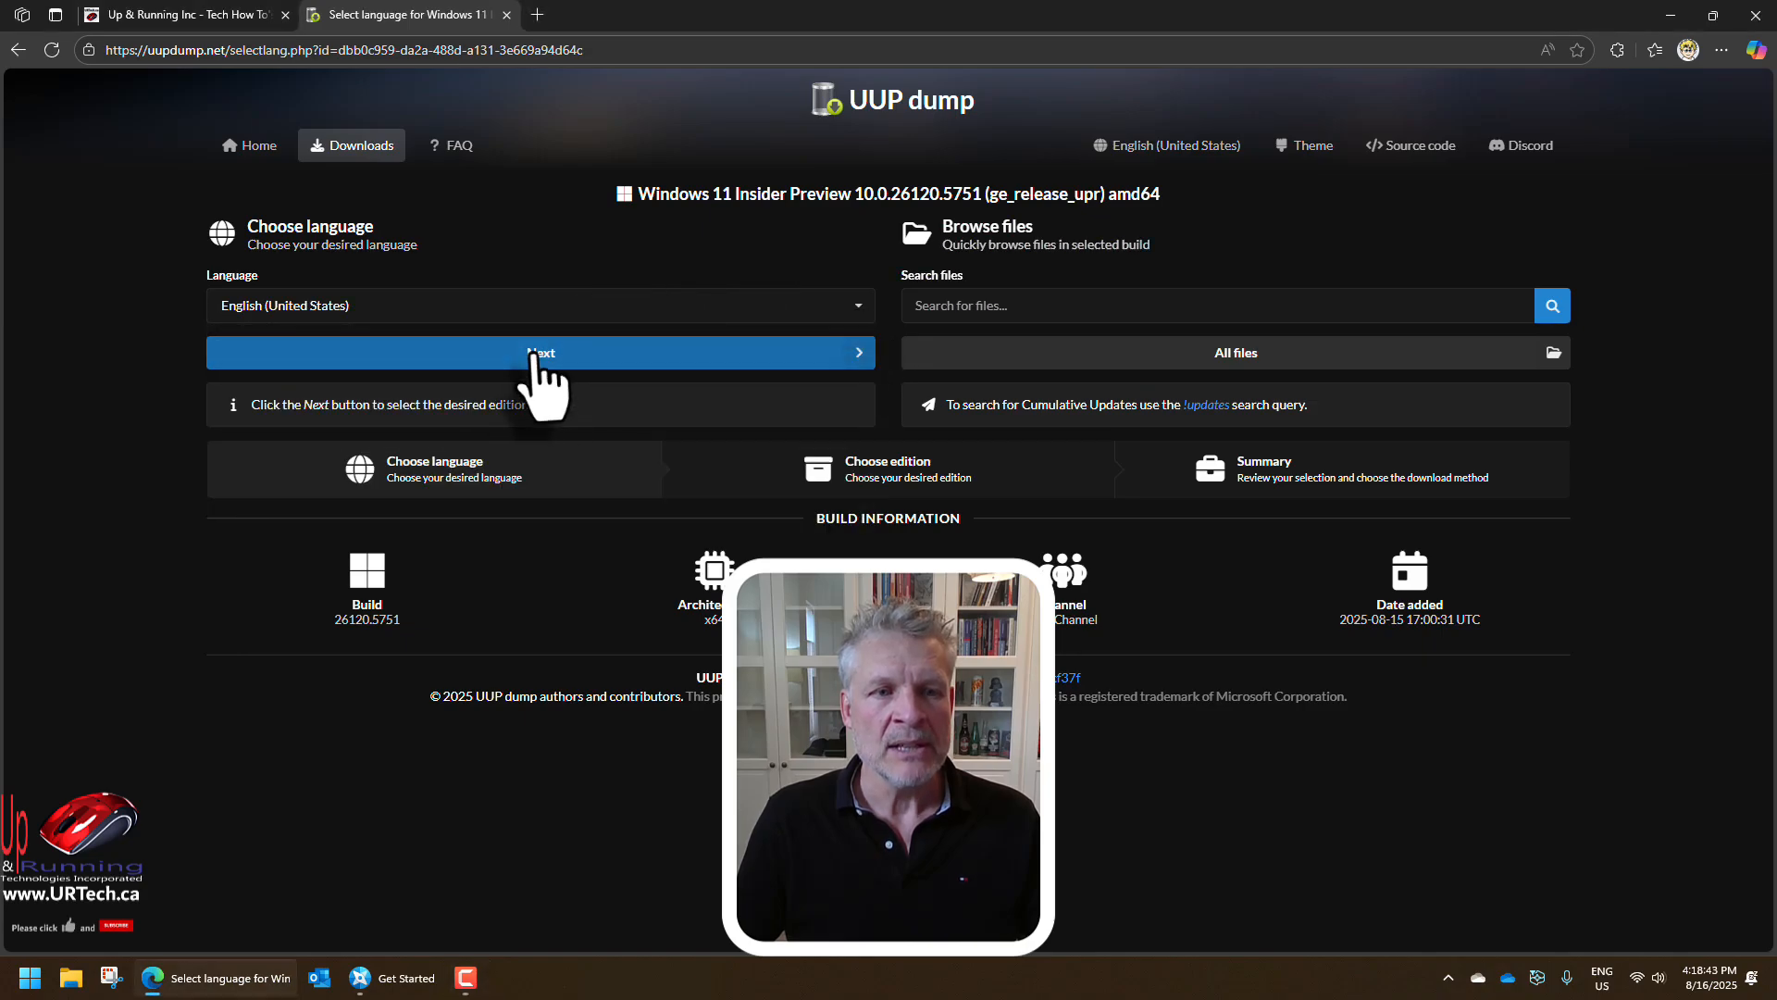
left_click(539, 353)
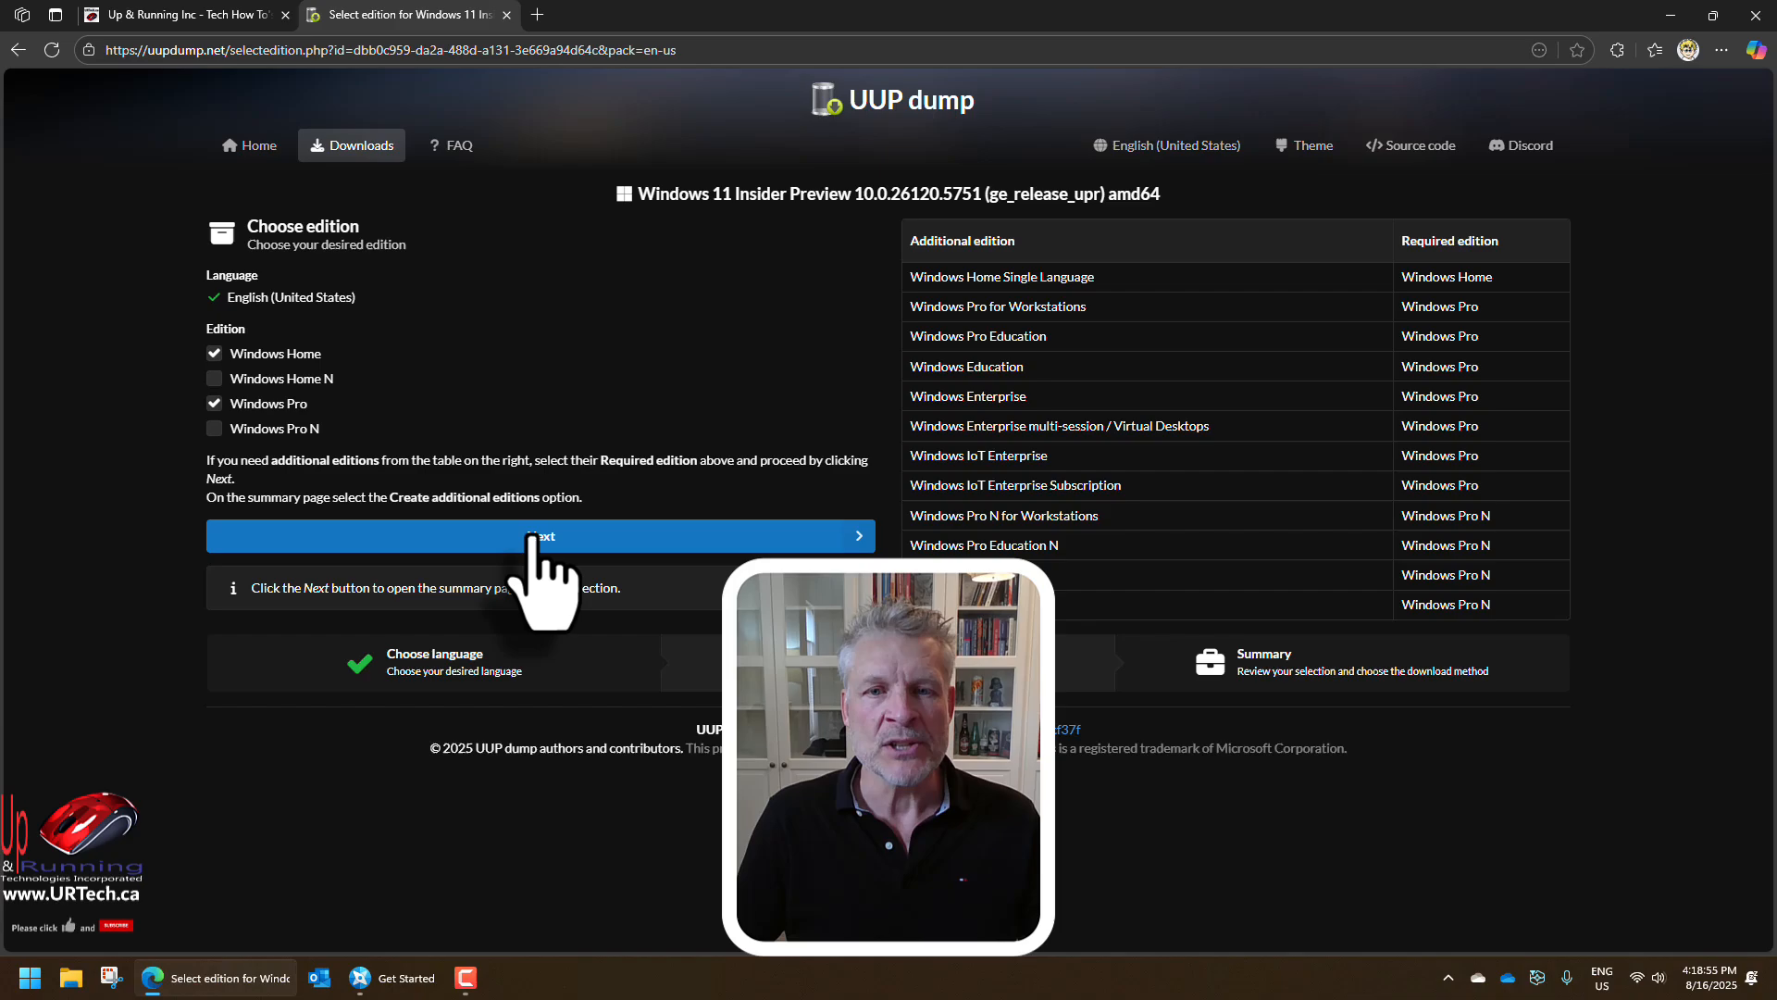
Accept the Home and Pro editions to reach the ISO download summary
left_click(541, 536)
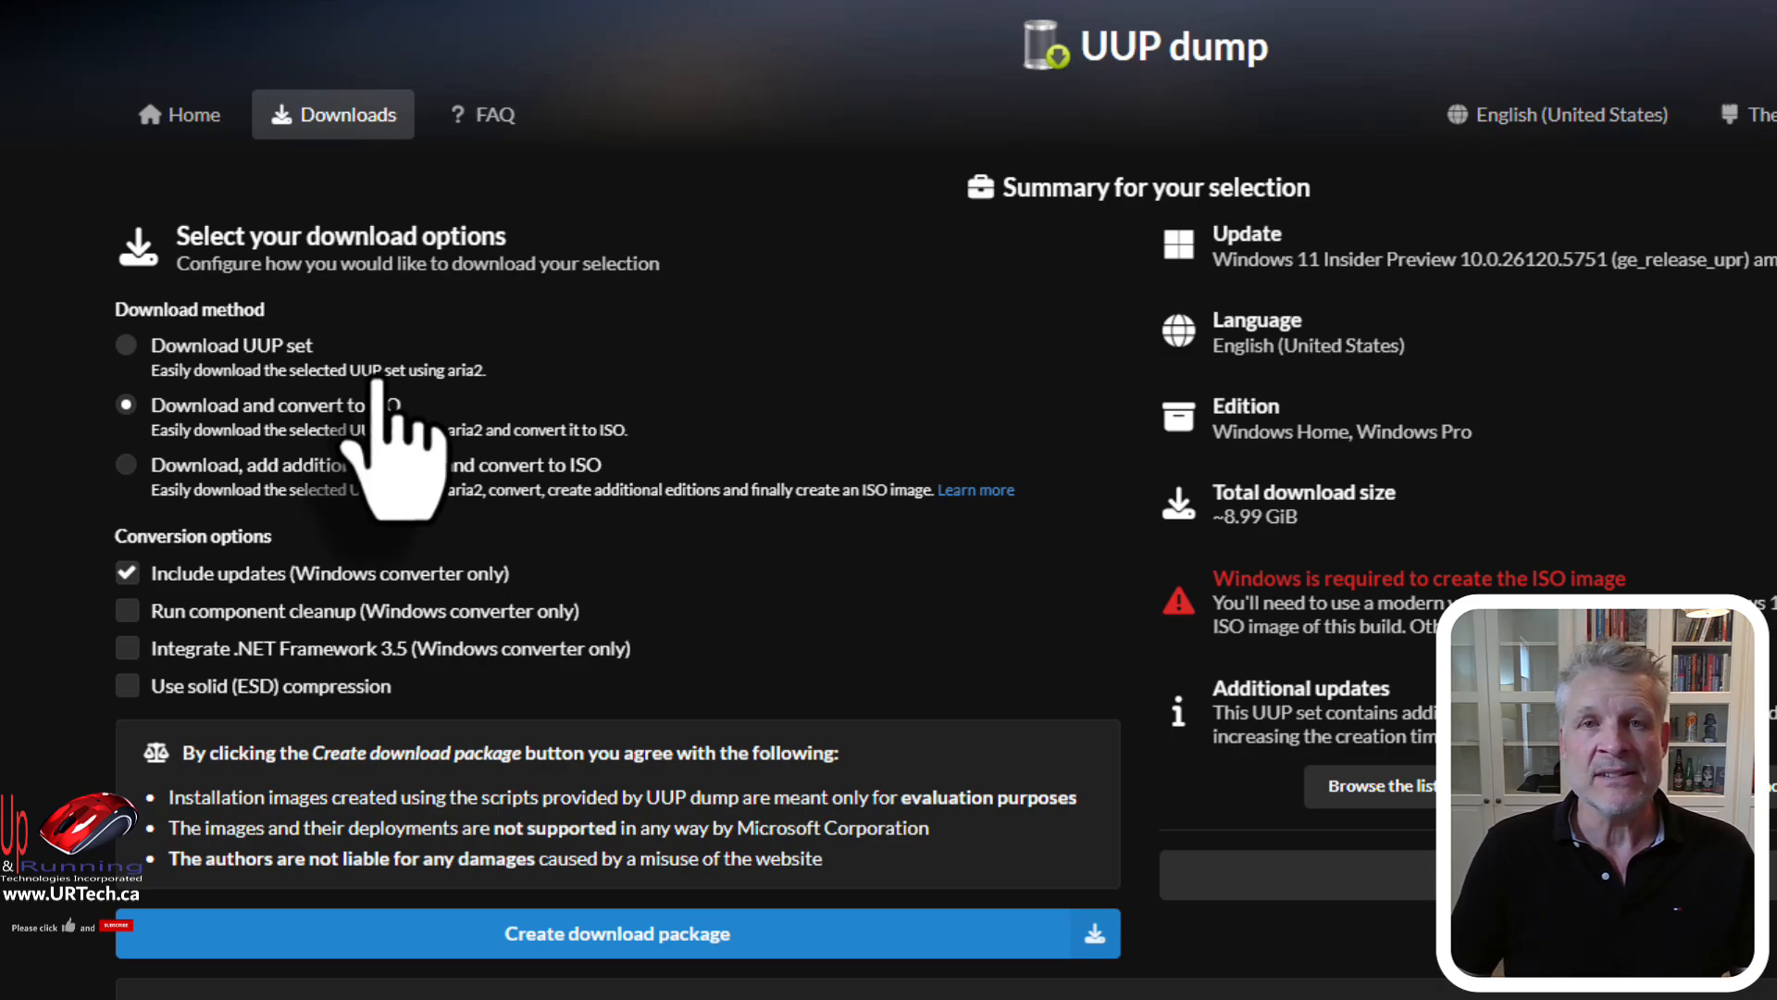
mouse_move(272, 476)
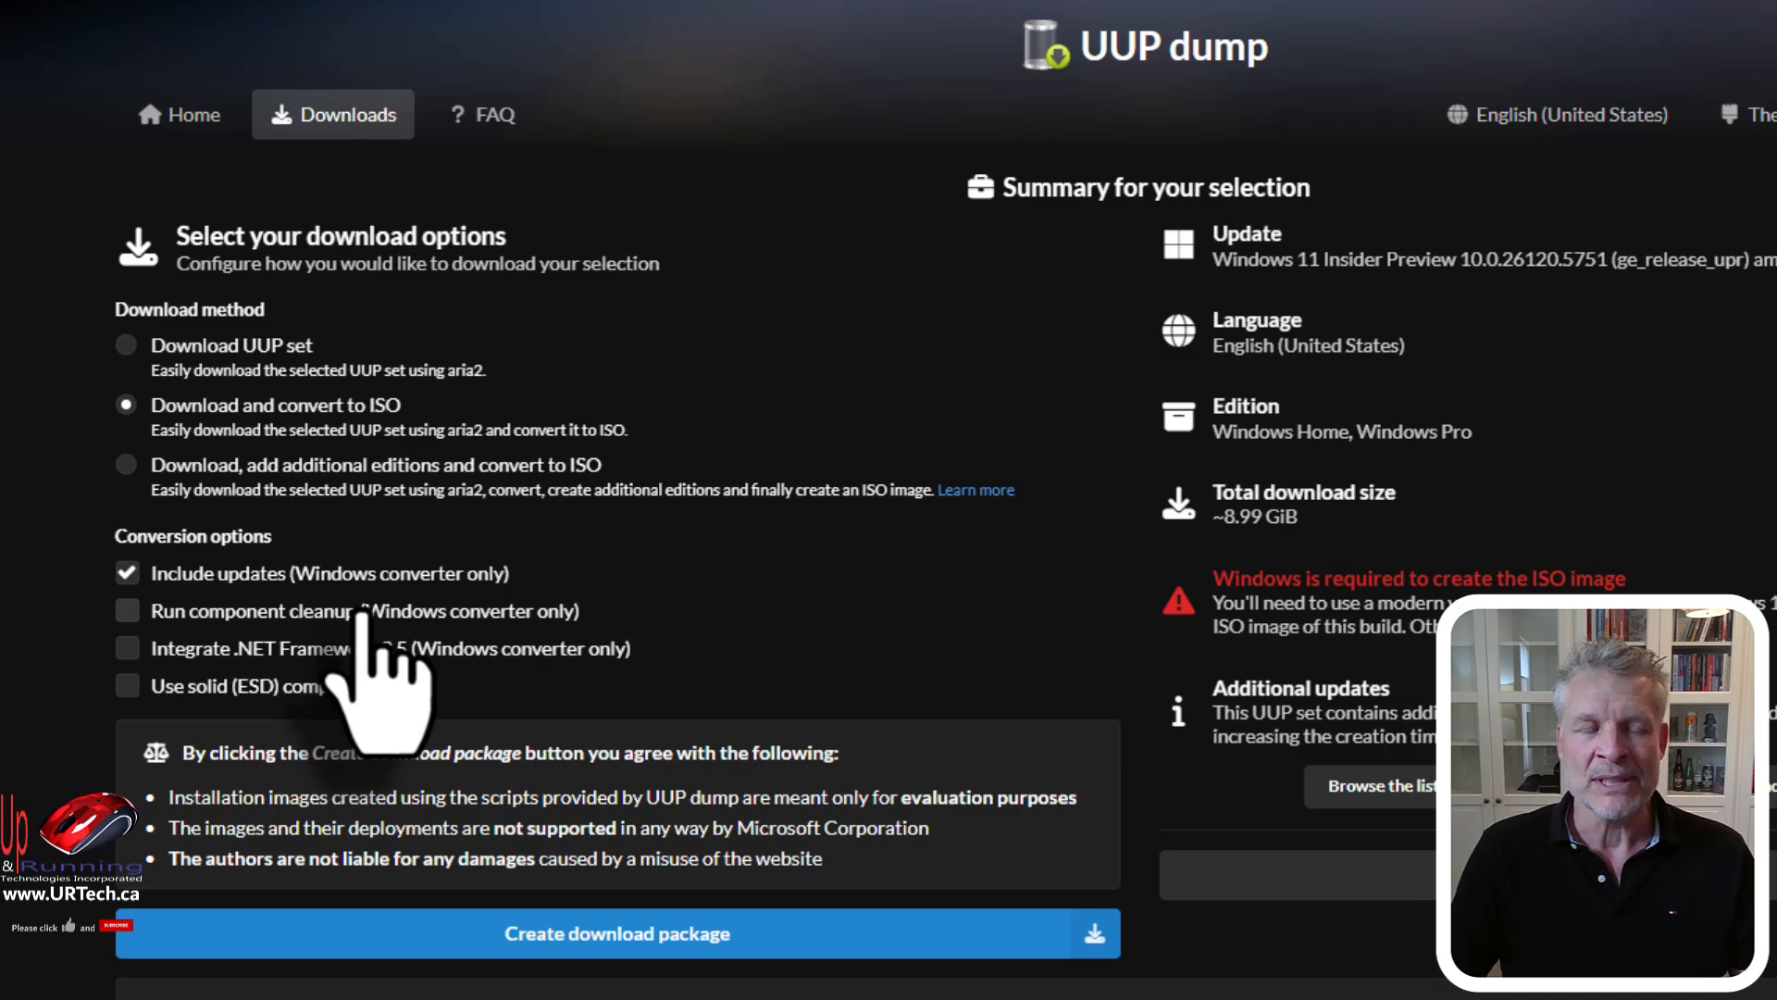
mouse_move(374, 692)
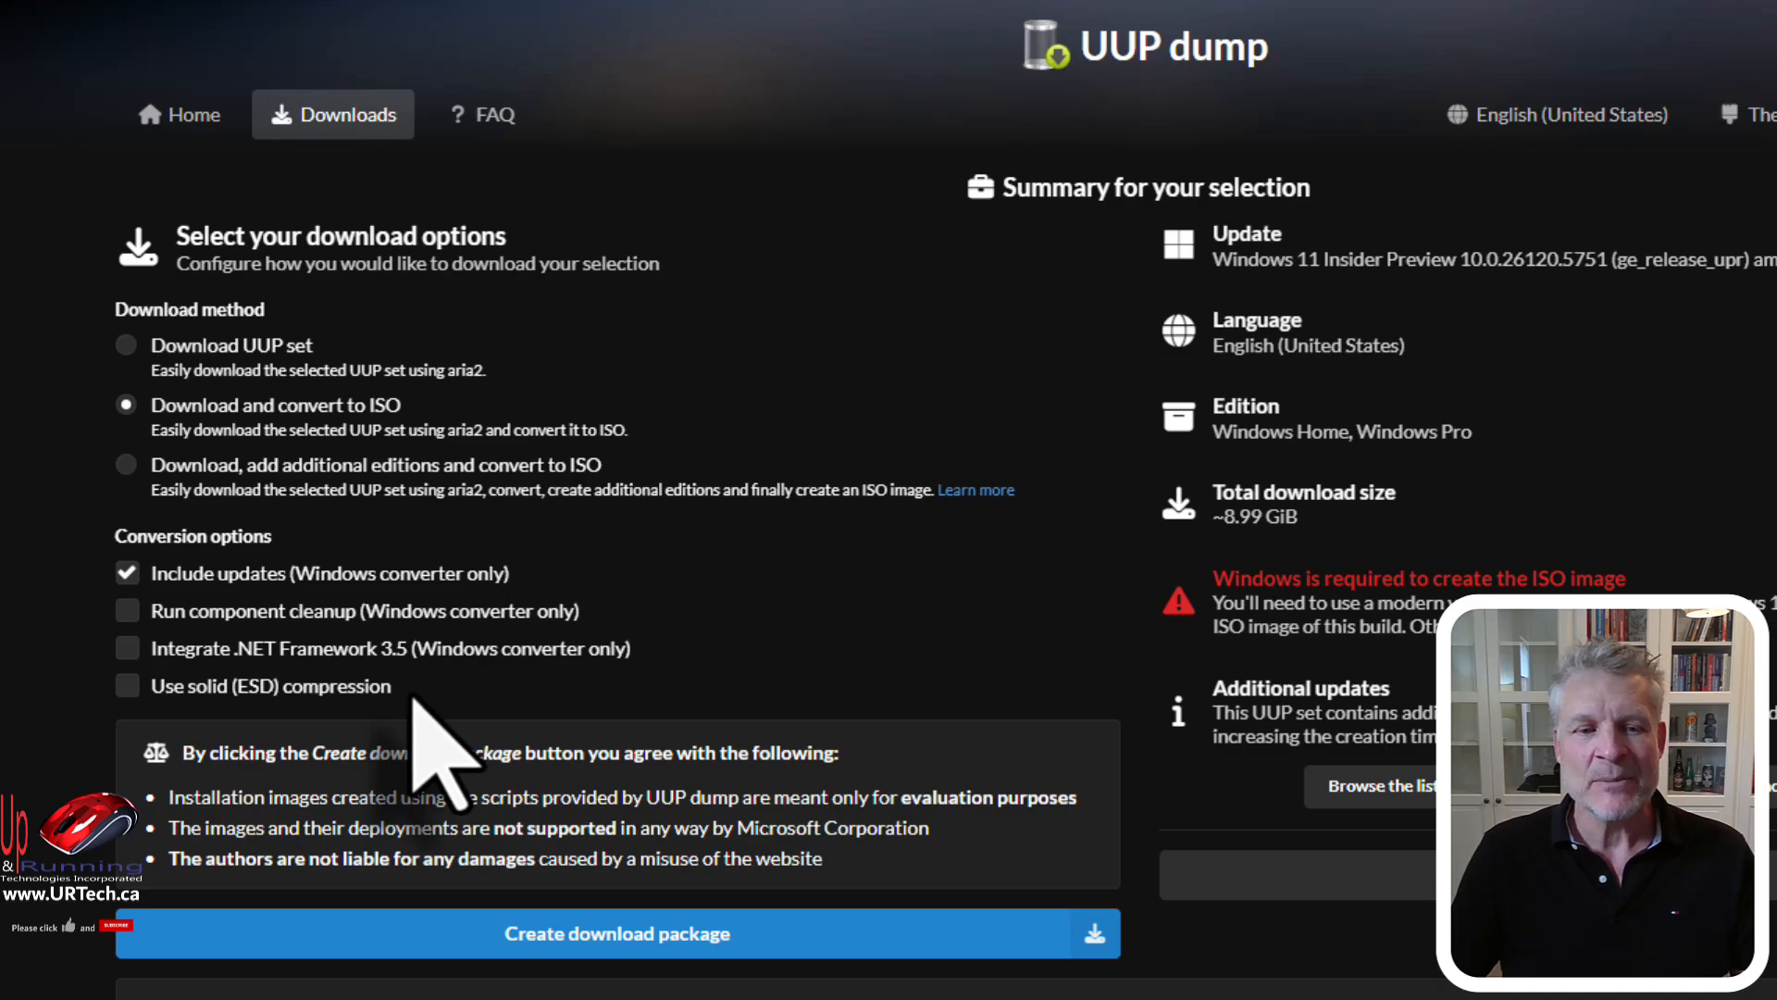
Create the 26120.5751 convert package and save its zip in Downloads\Temp
left_click(617, 933)
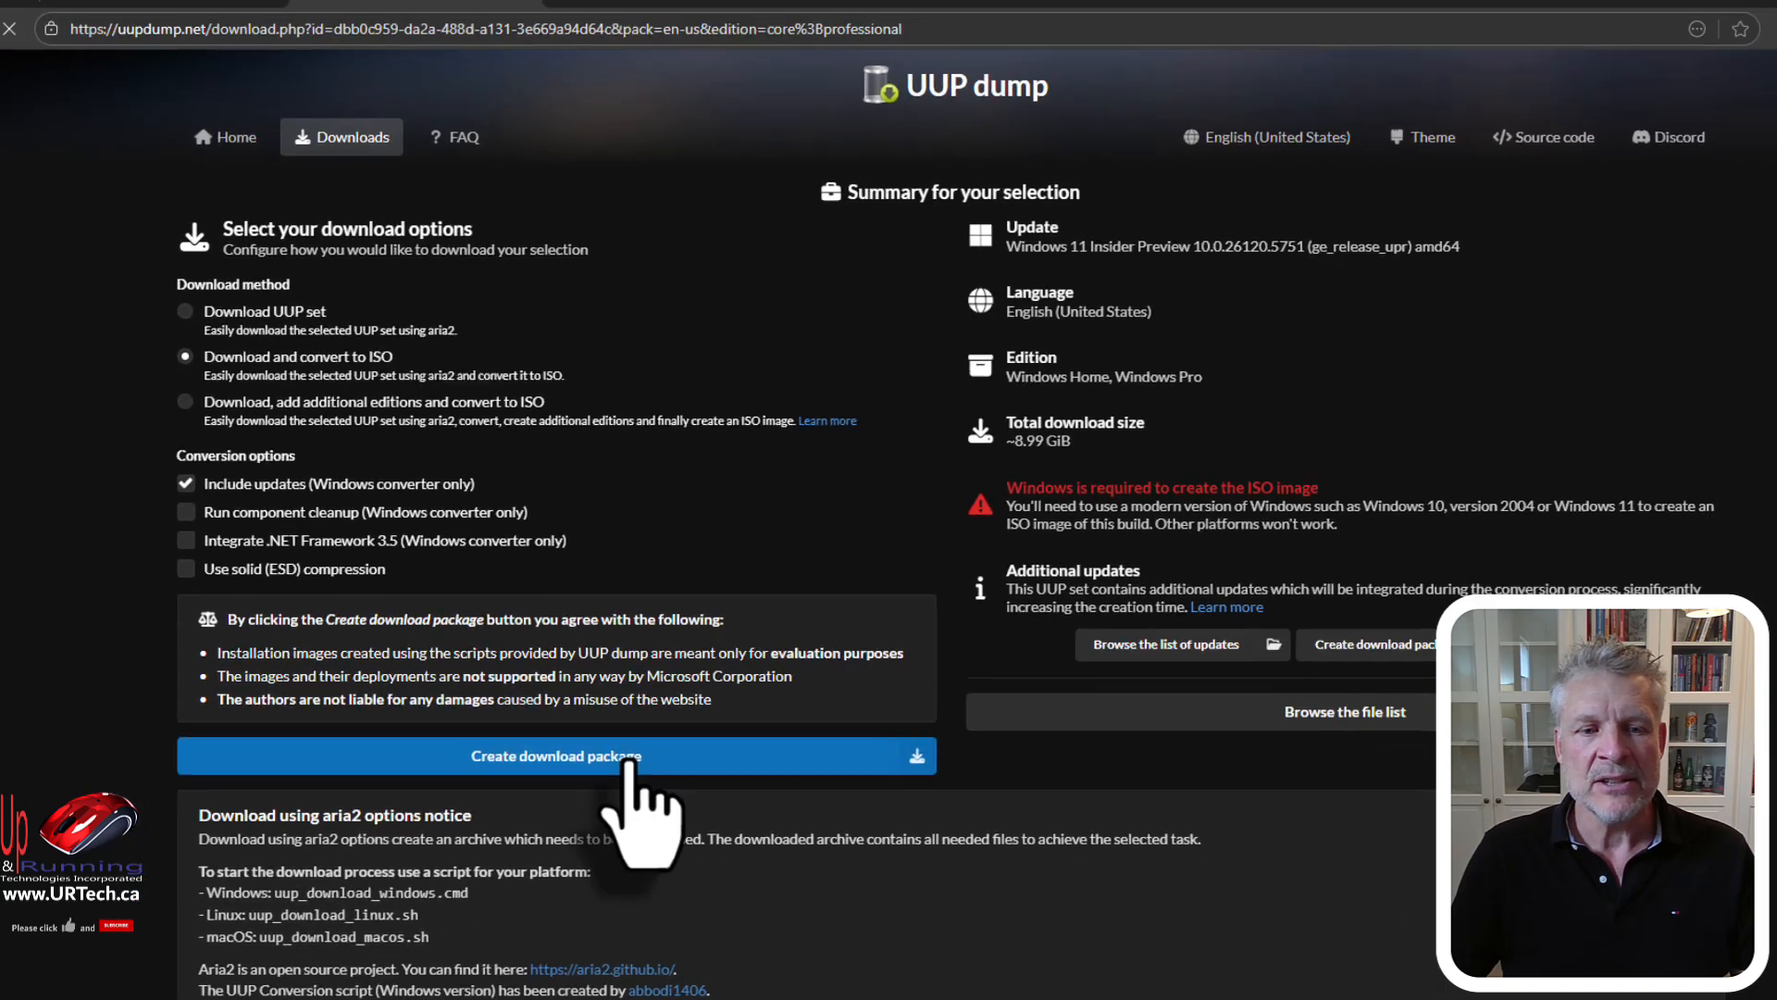
left_click(555, 755)
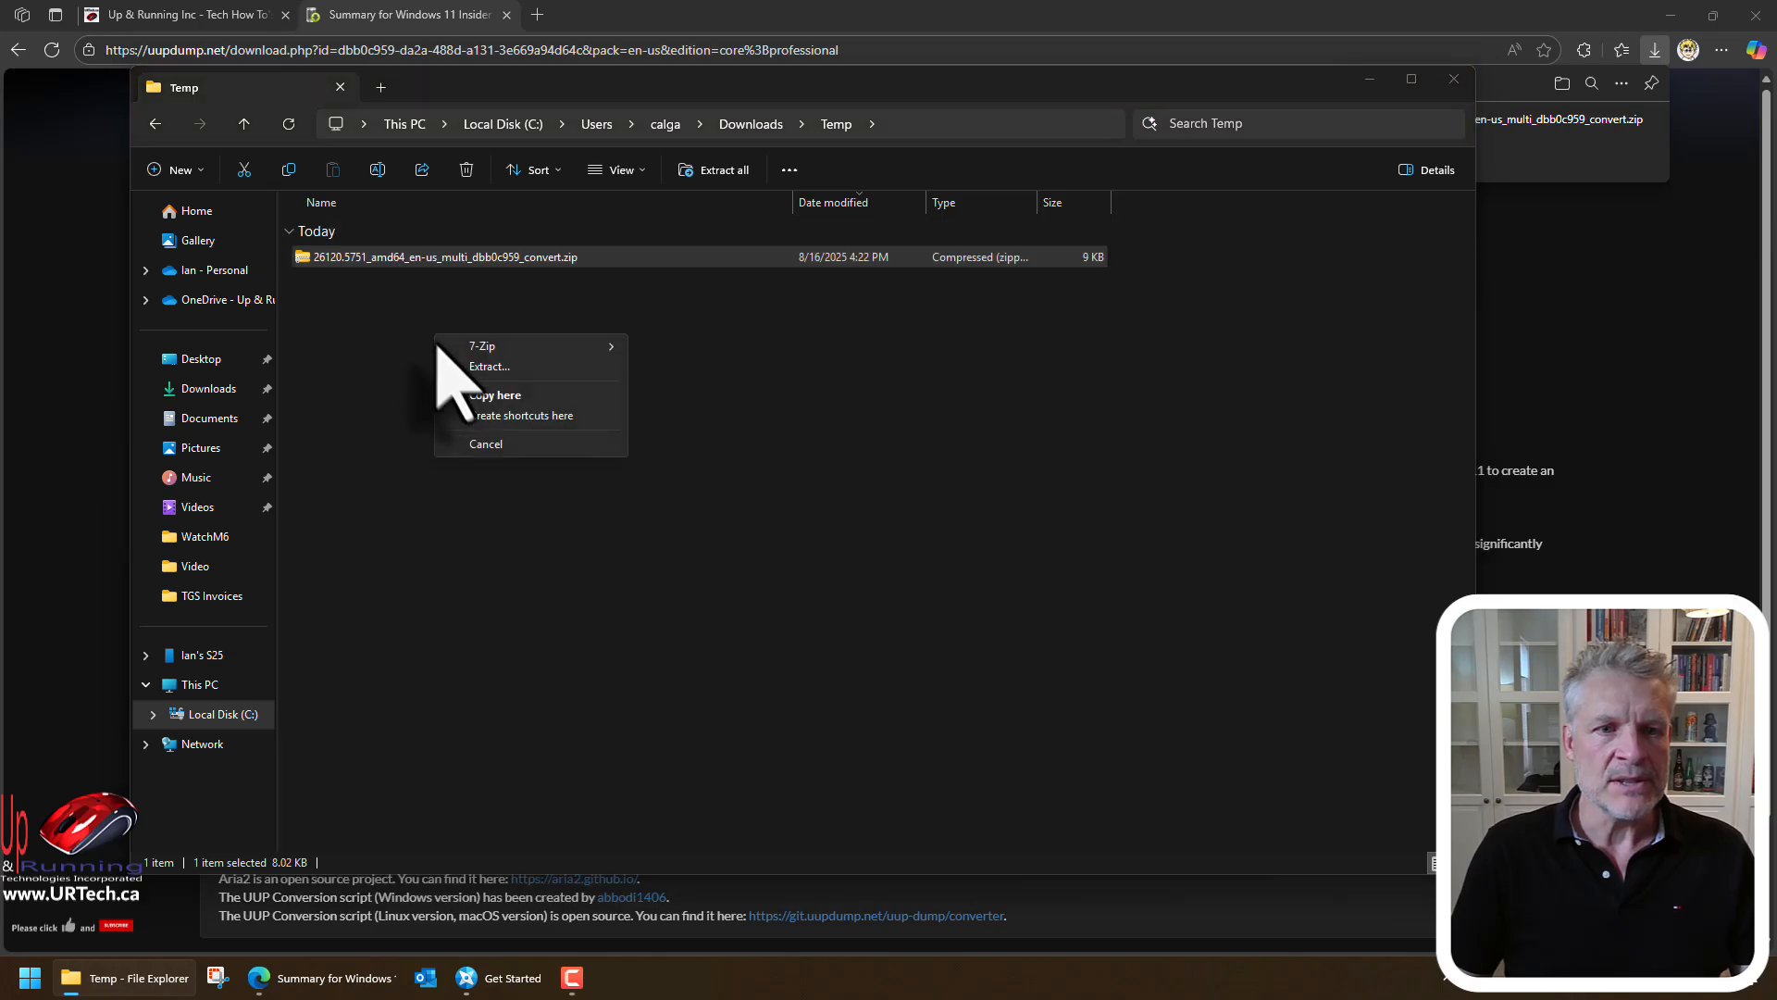
Extract the convert zip and run uup_download_windows.cmd from its folder
left_click(489, 365)
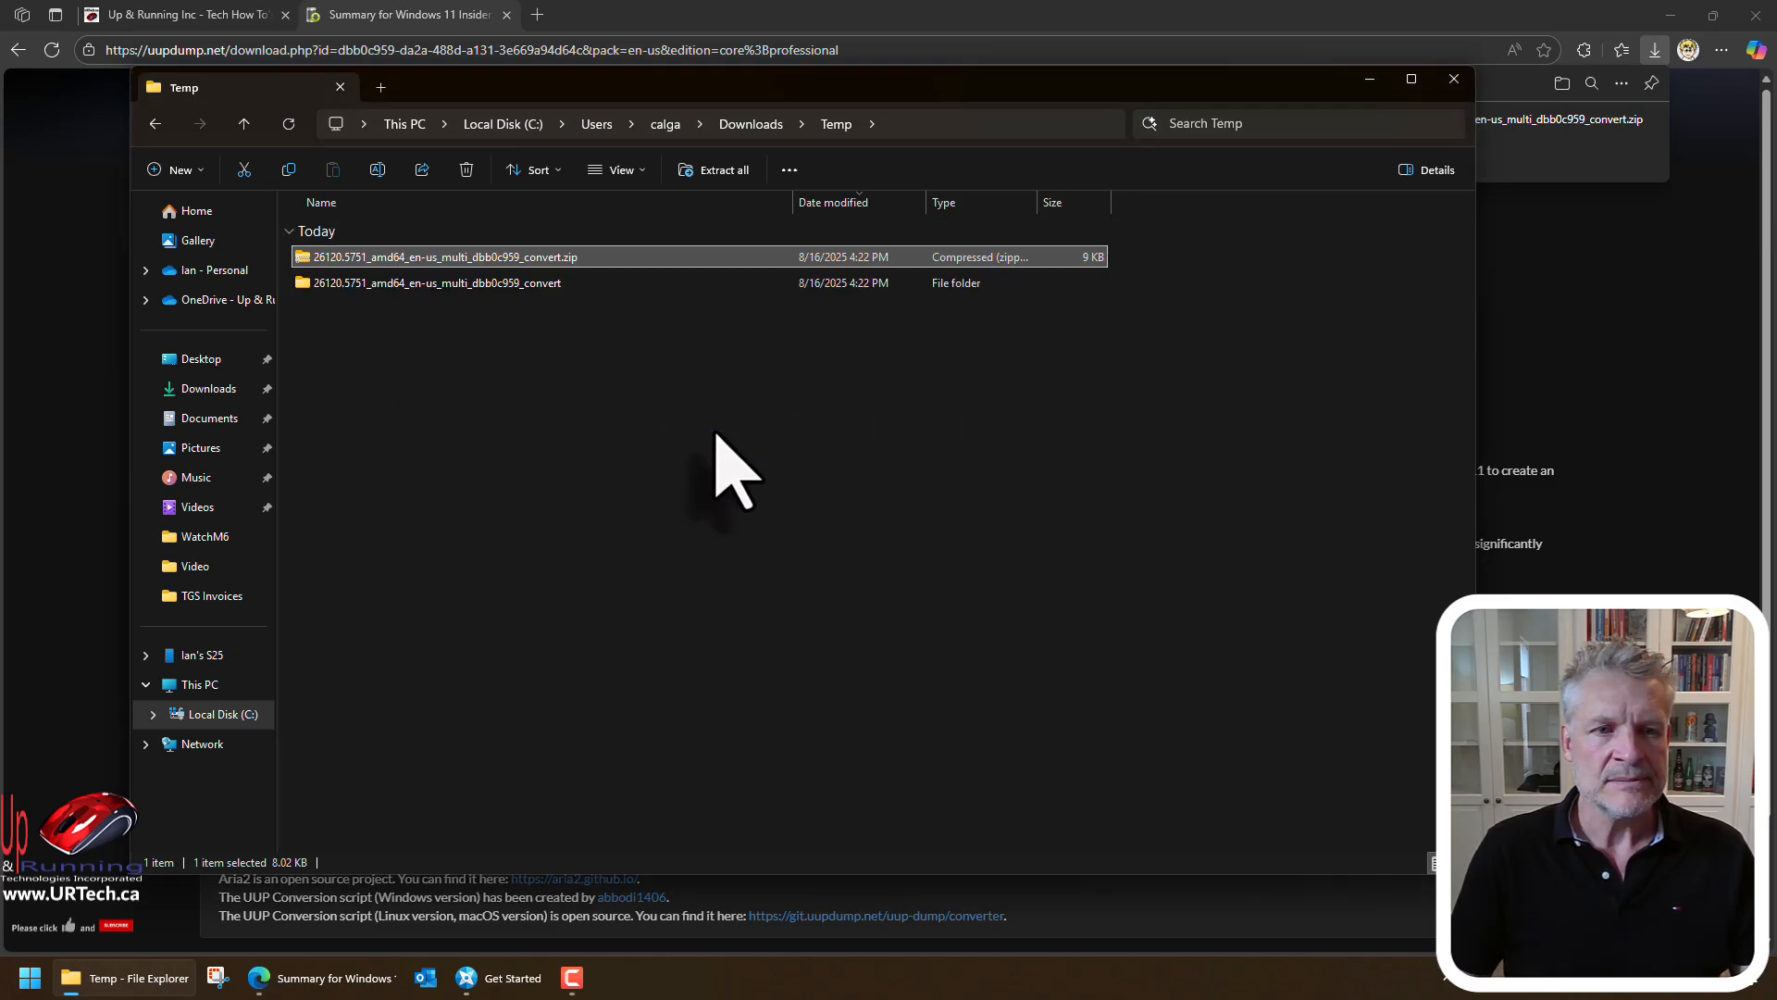
double_click(435, 282)
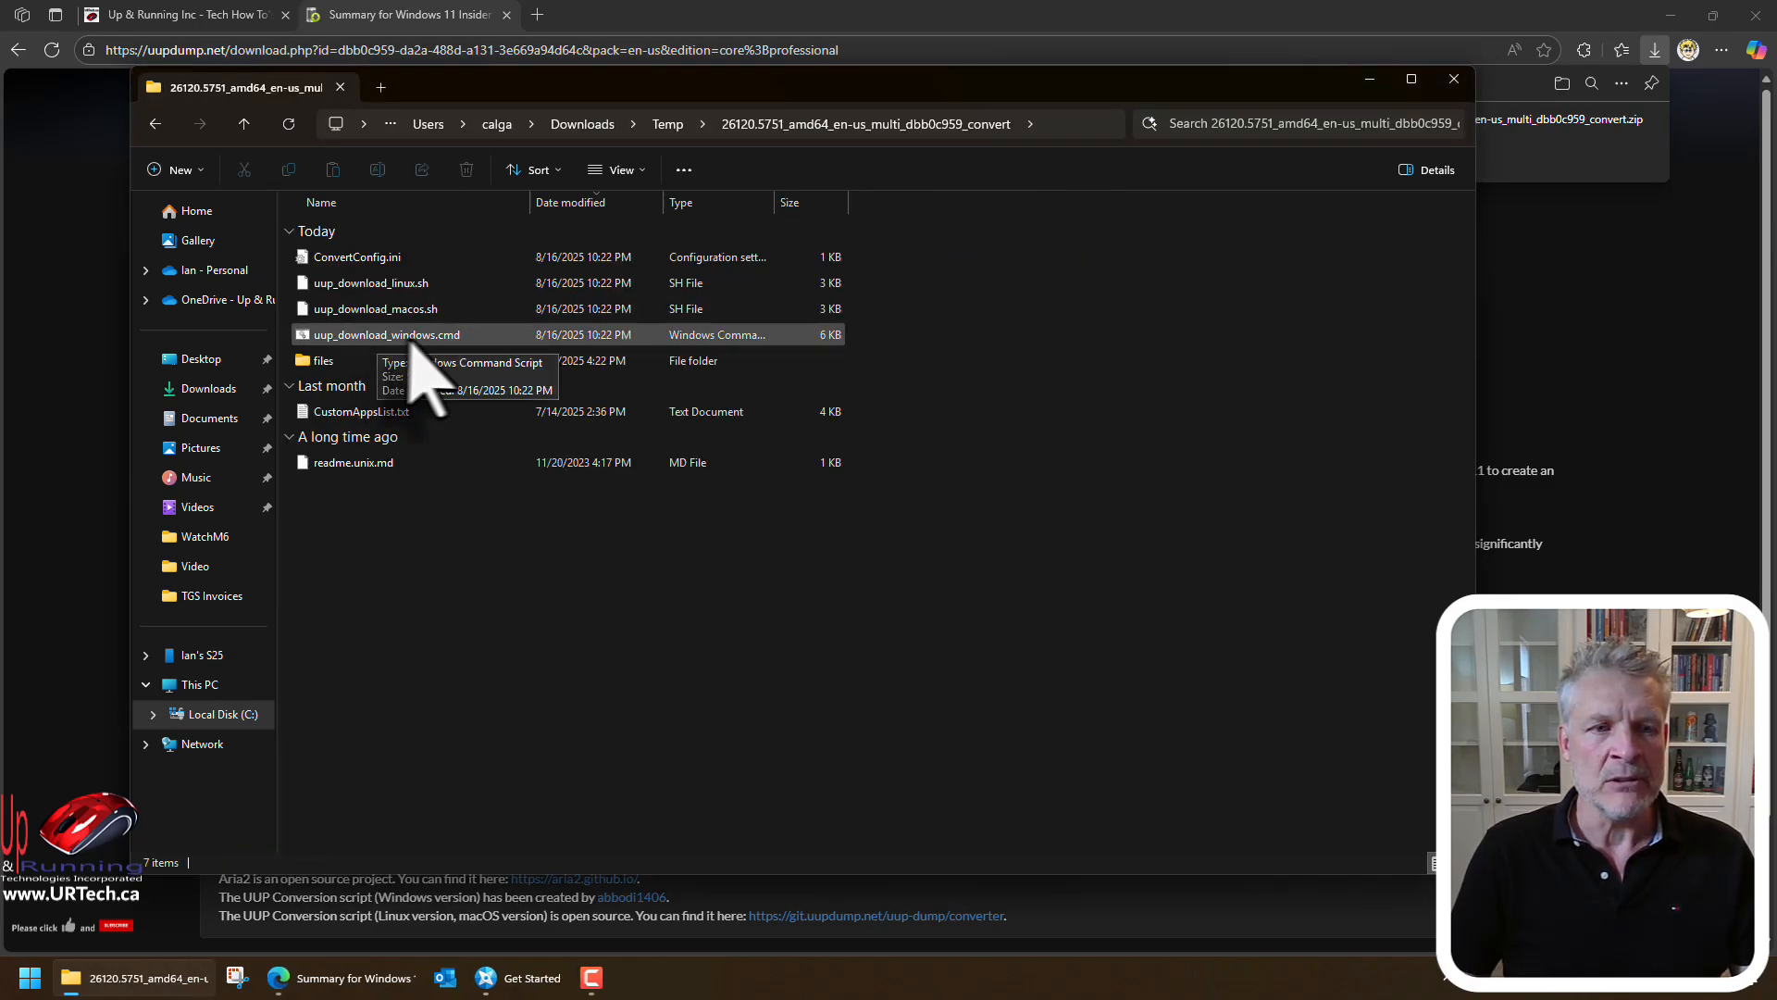
left_click(385, 334)
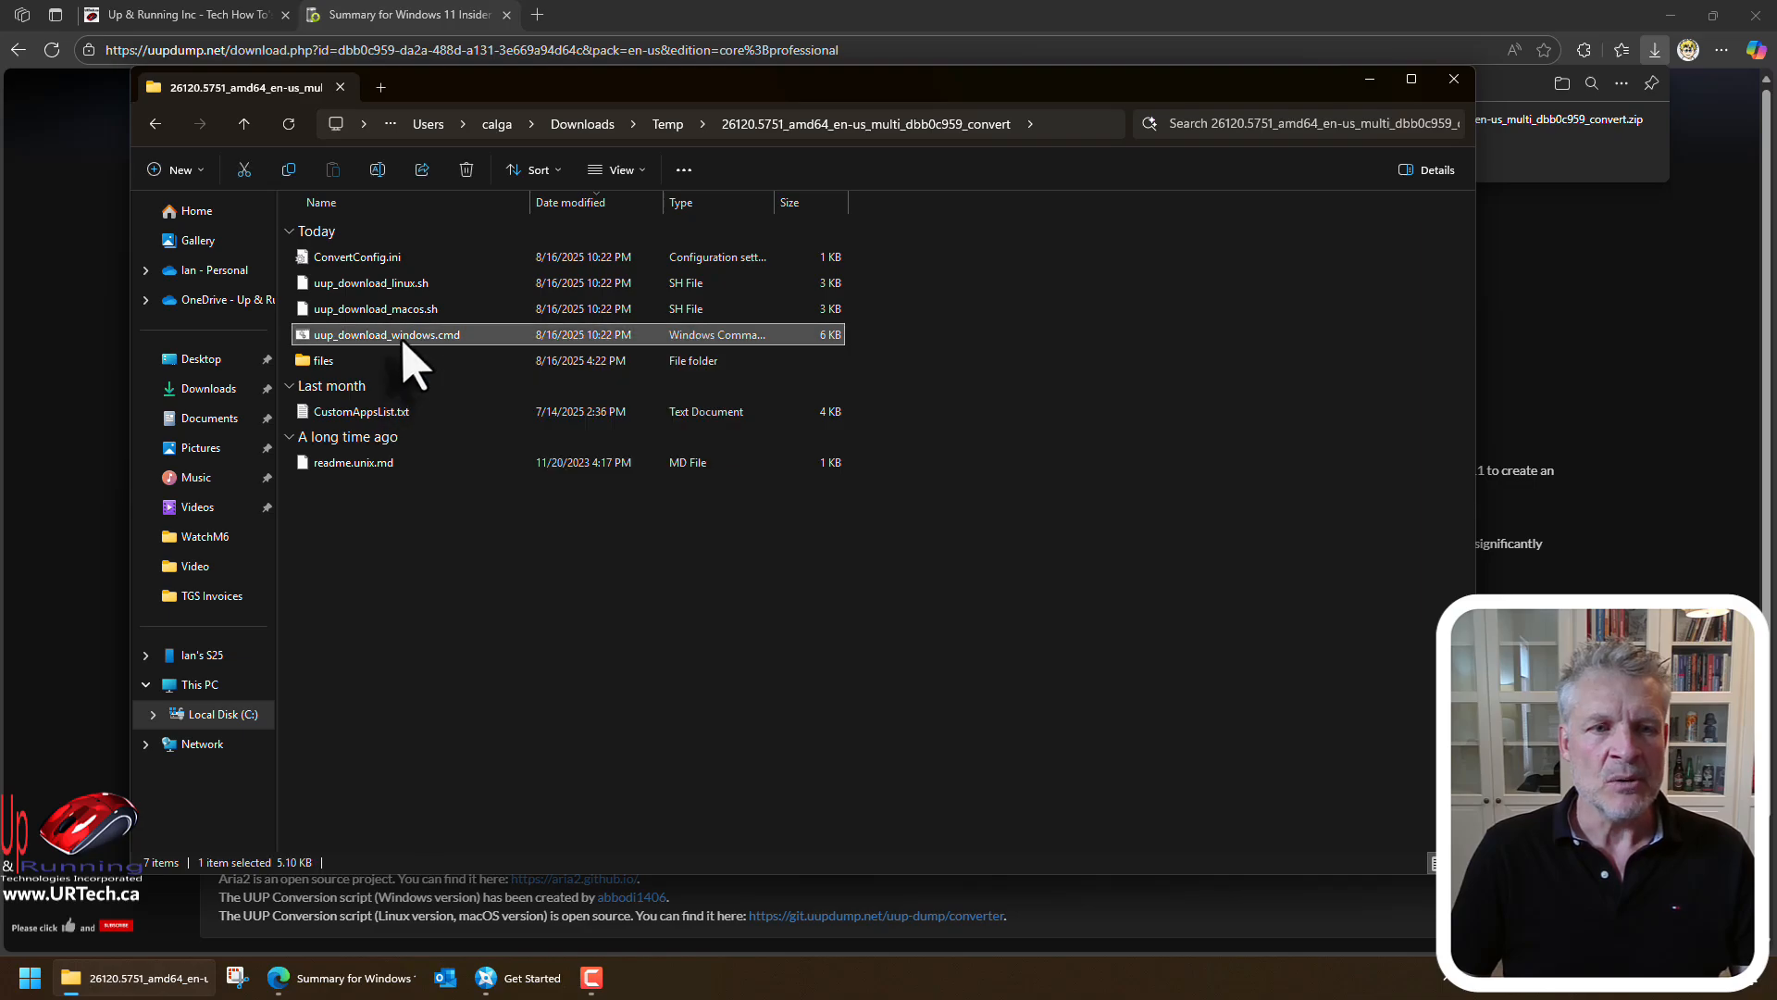
double_click(385, 334)
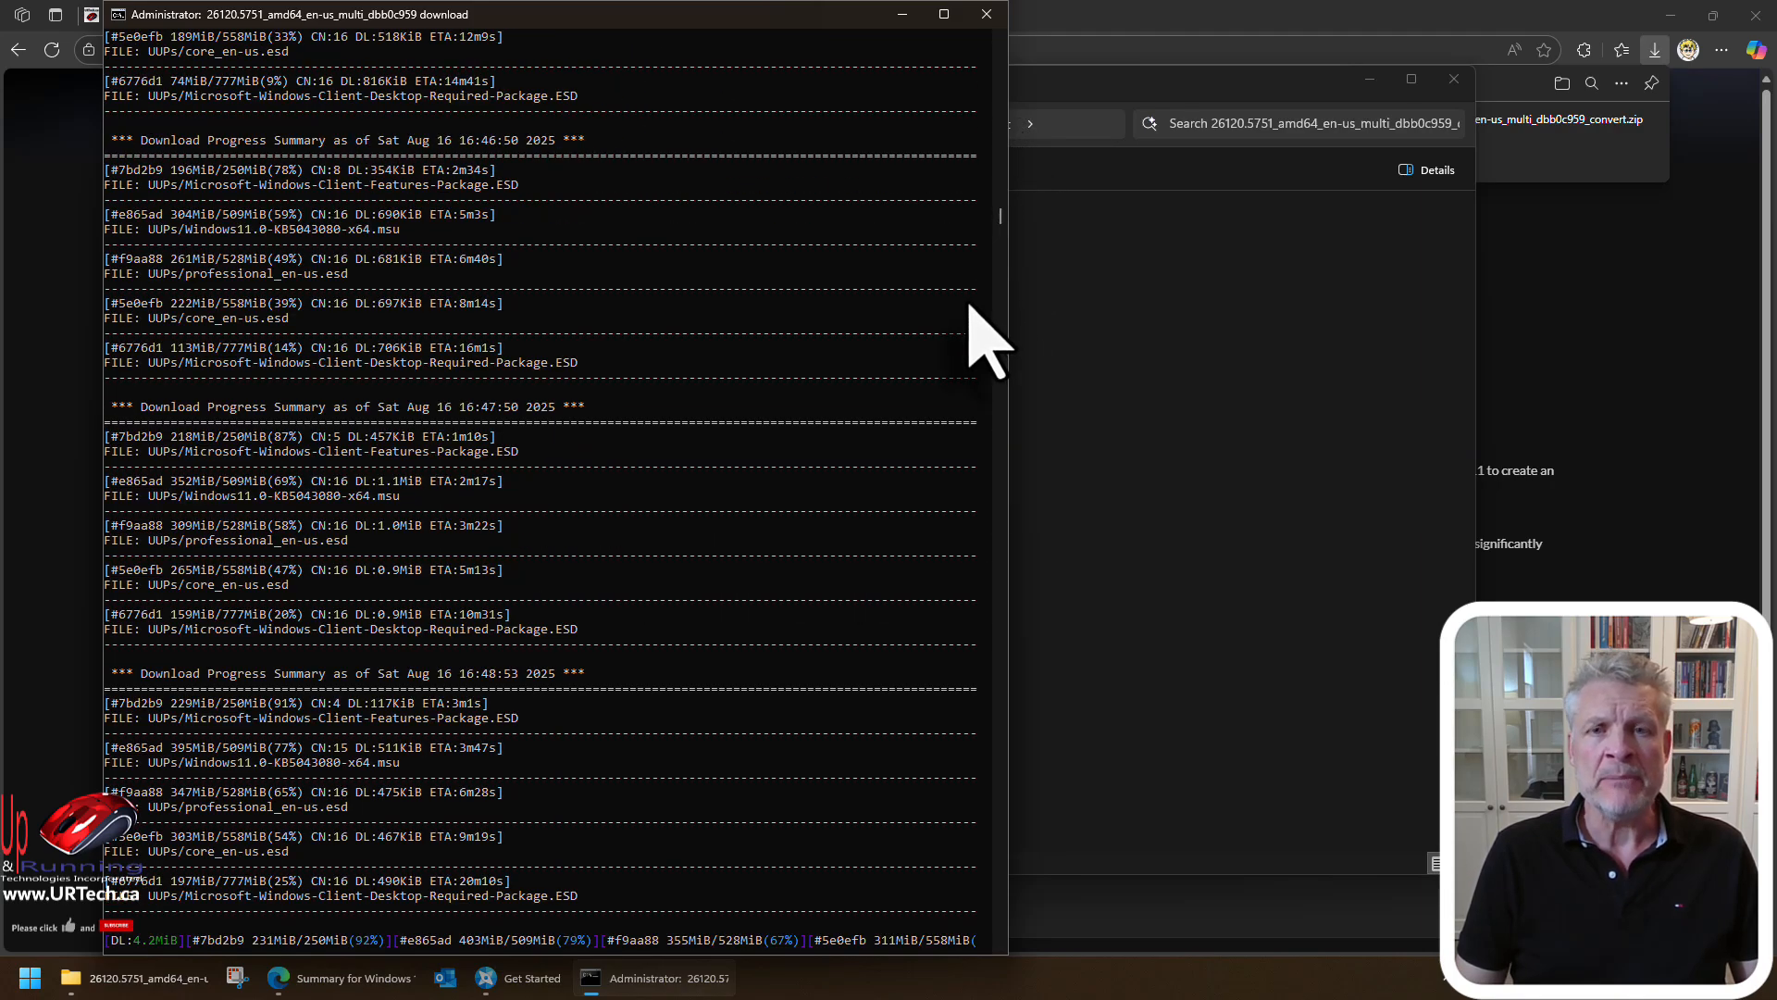
mouse_move(1109, 340)
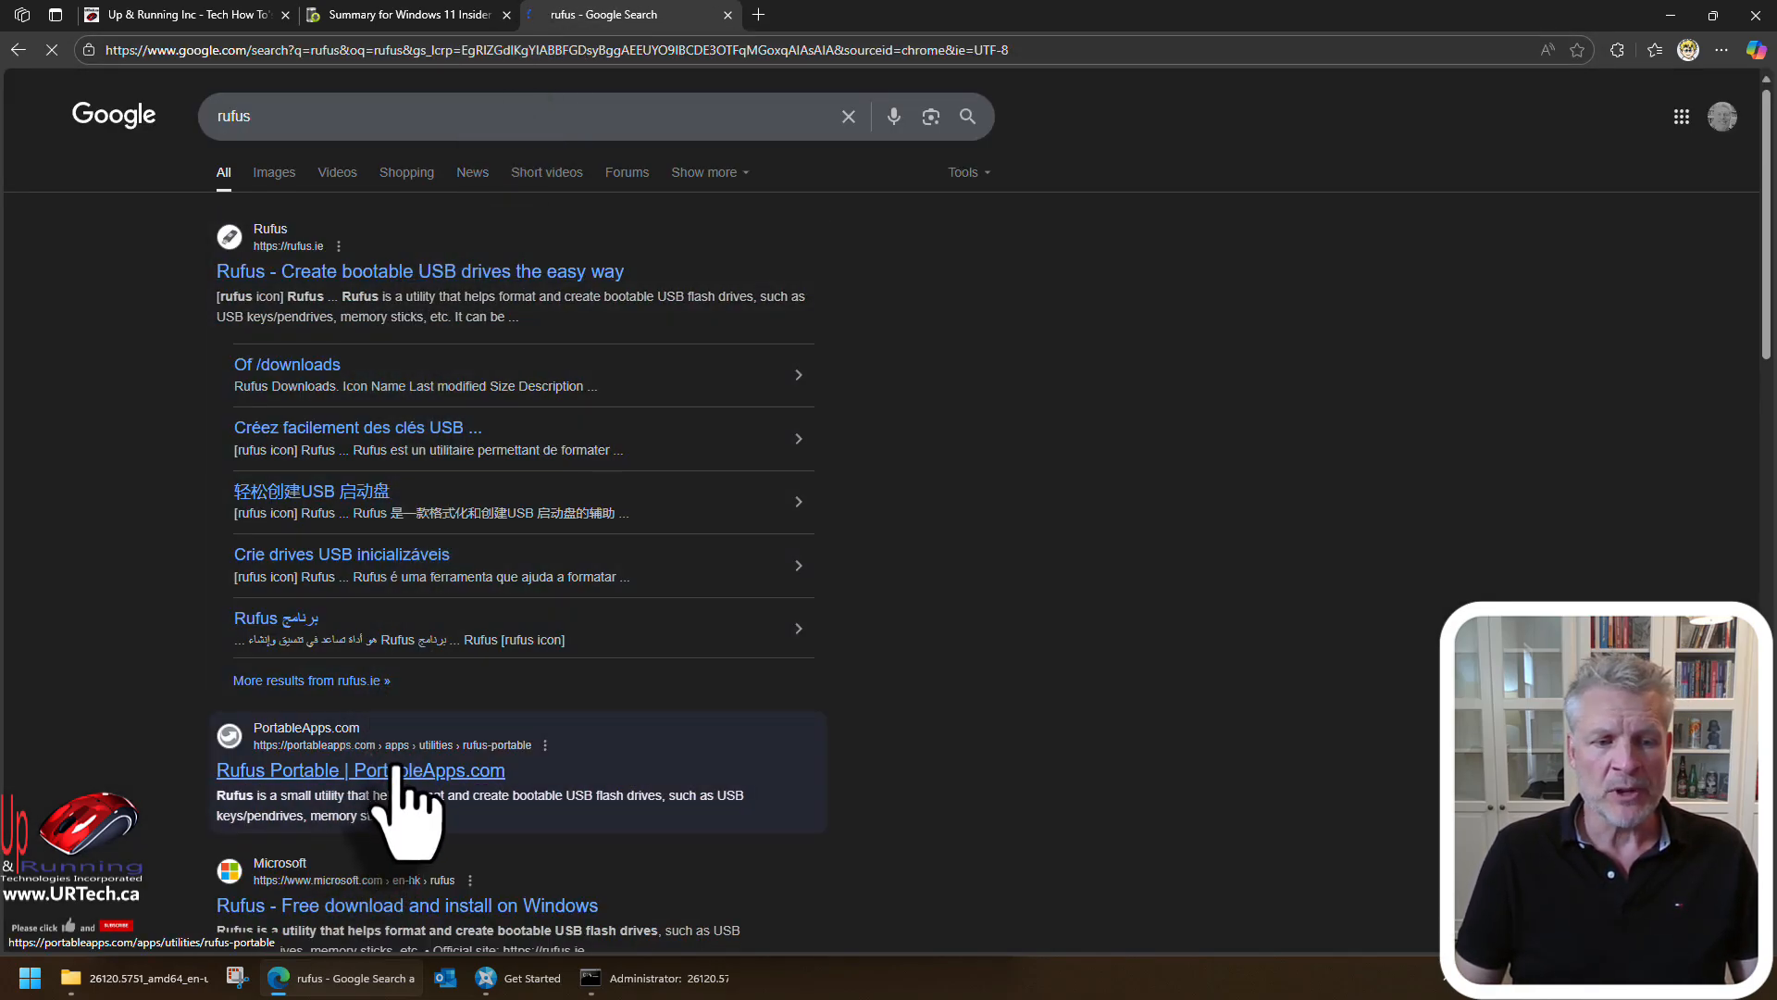
Visit the official rufus.ie website and scroll through its page
left_click(418, 272)
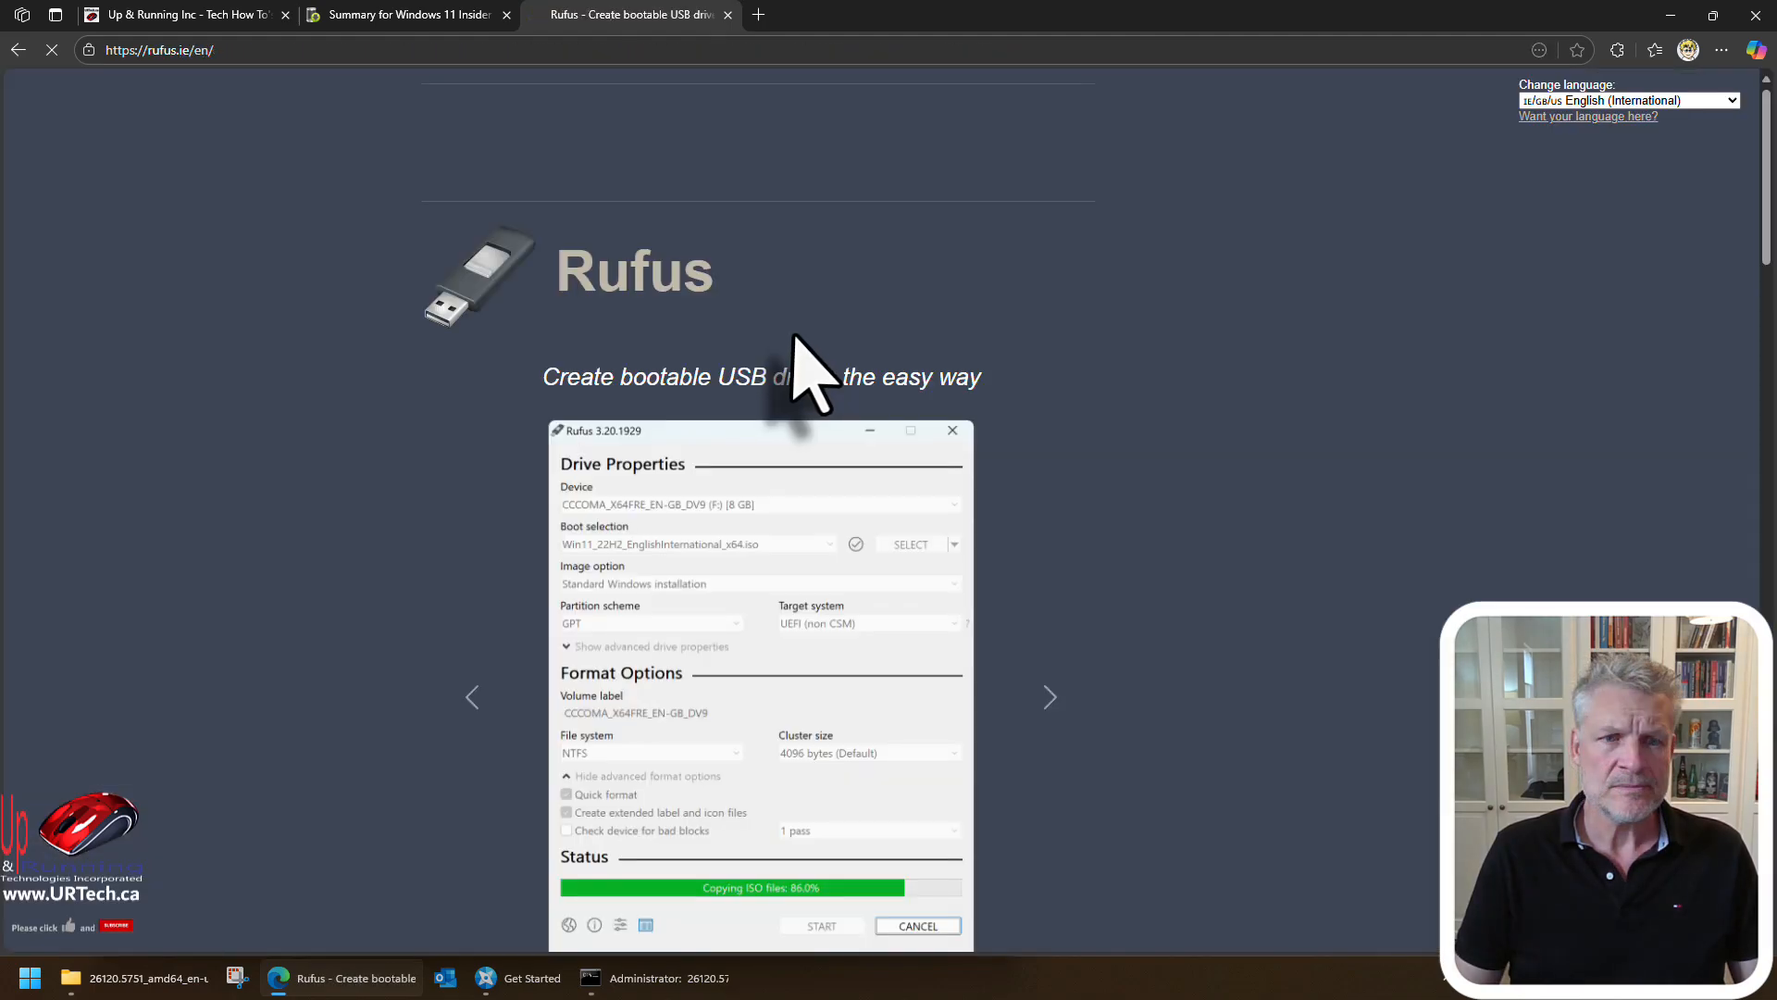
scroll("down", 3)
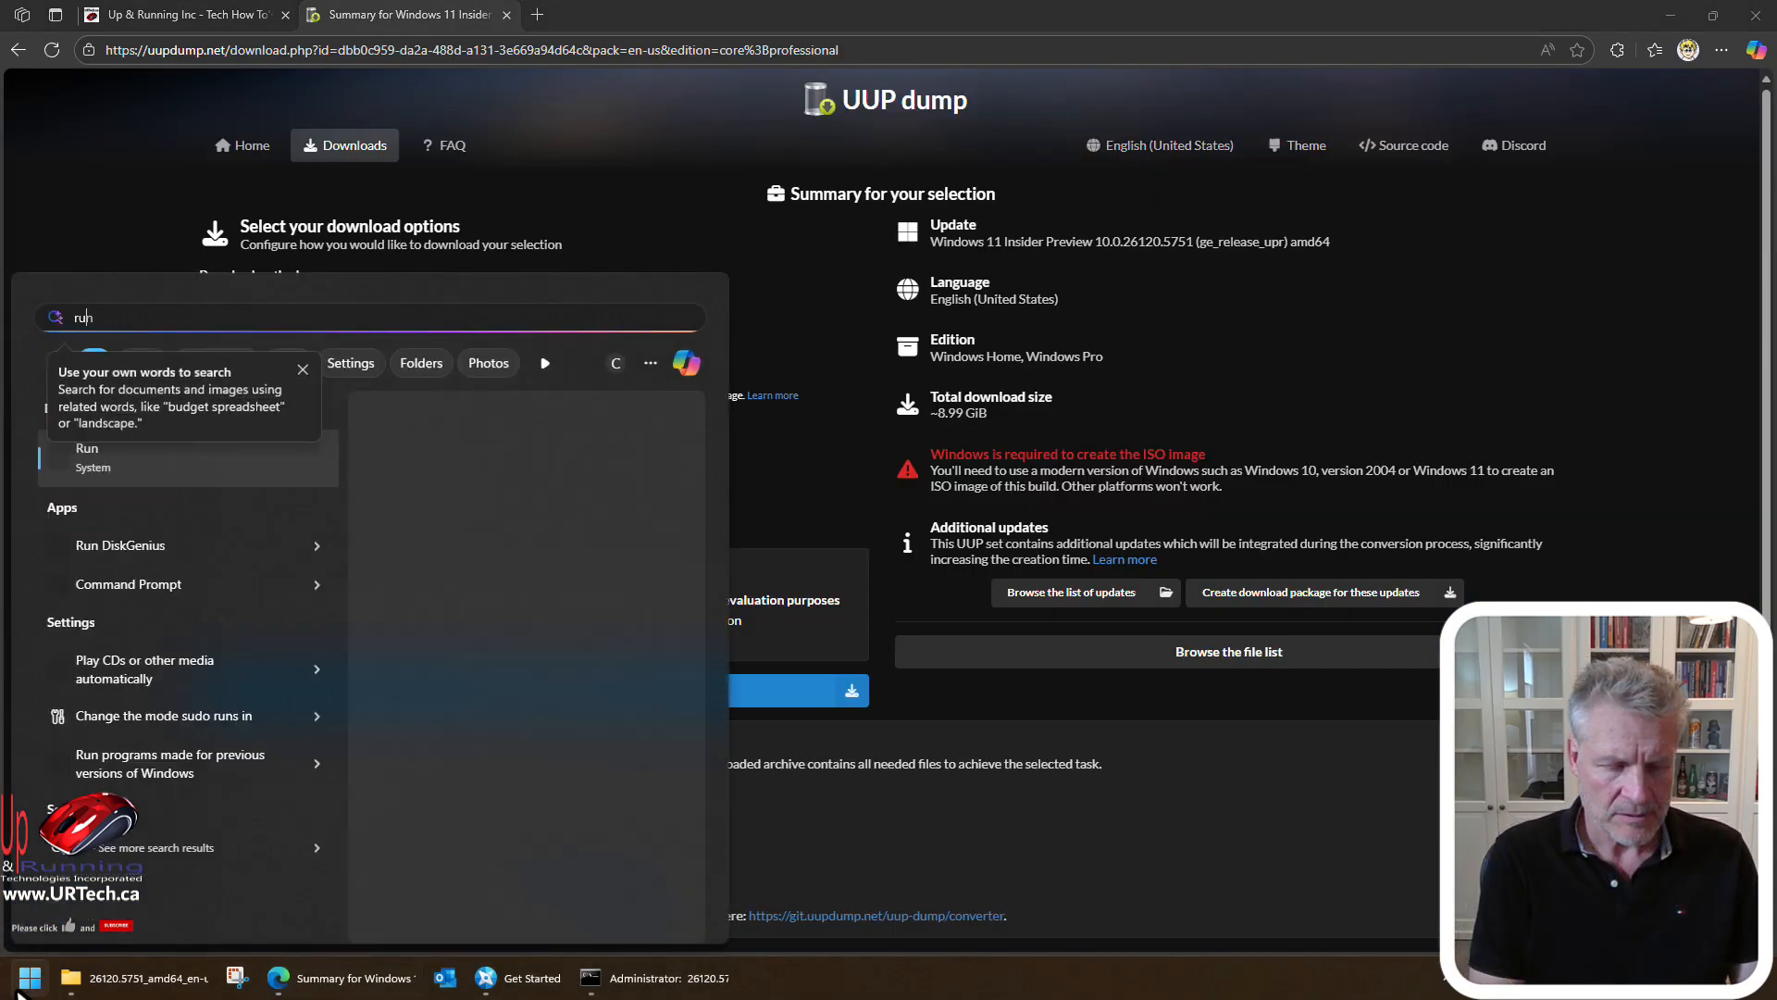
Search Start for 'rufus' and launch rufus-4.9.exe
type("rufus")
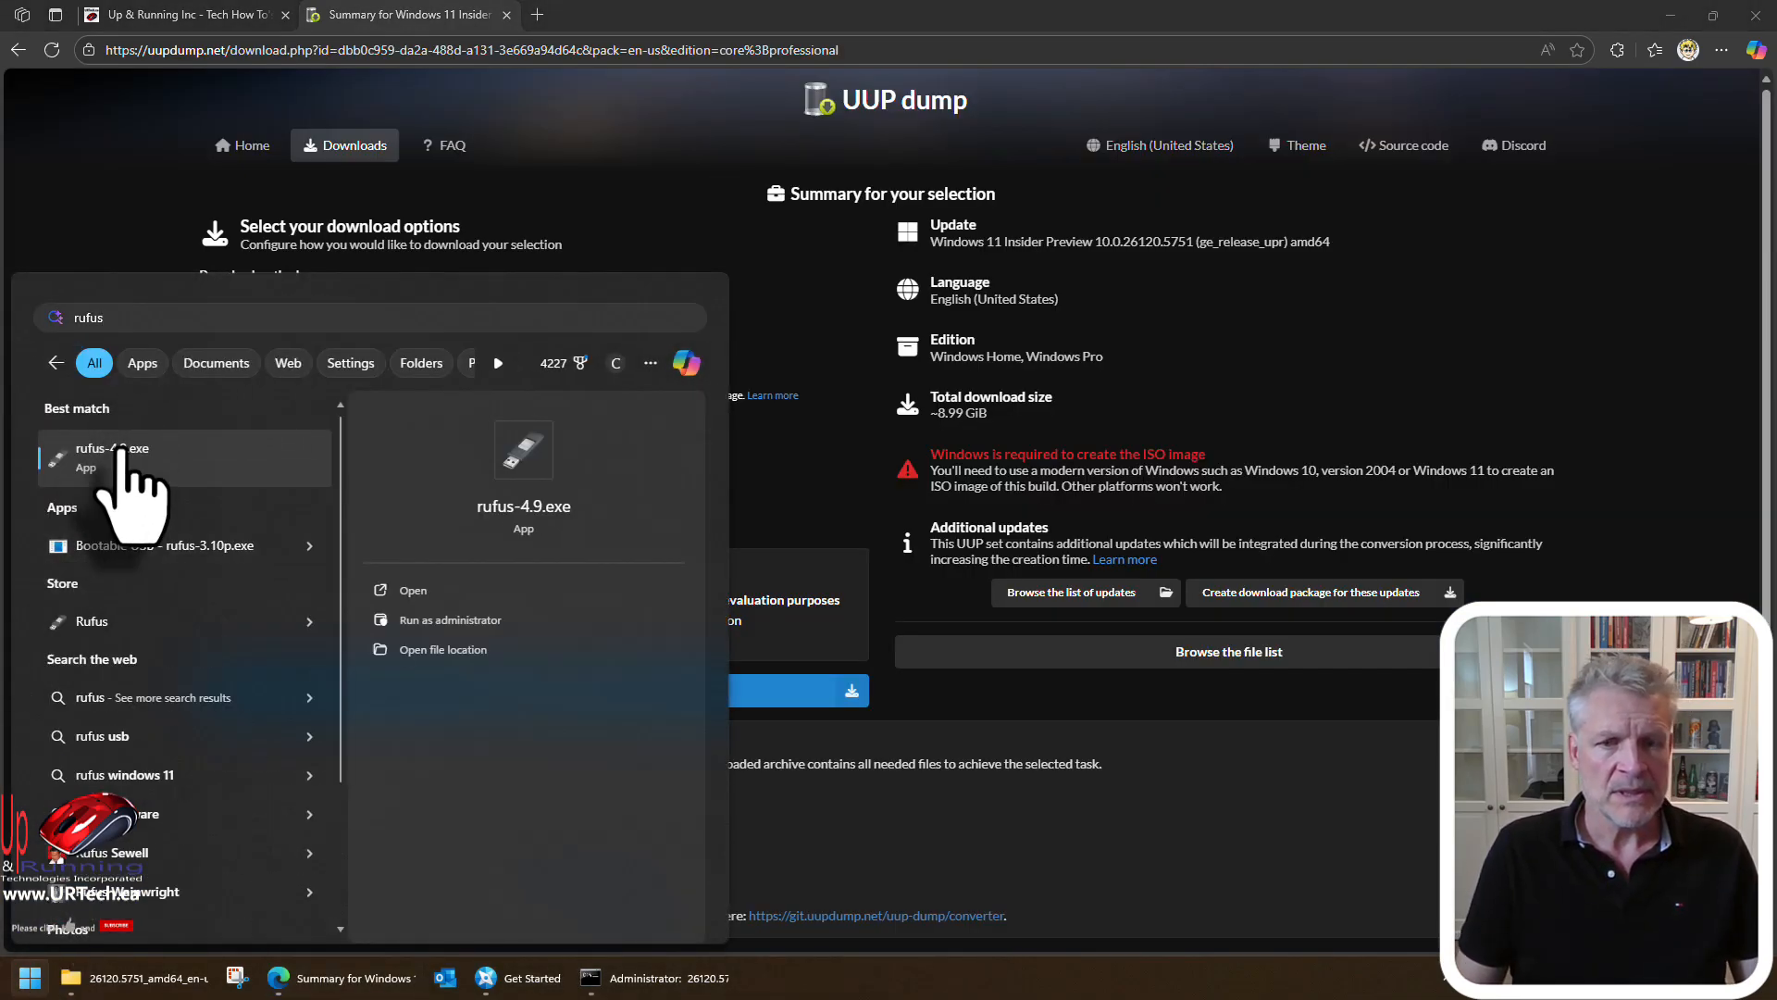
left_click(111, 453)
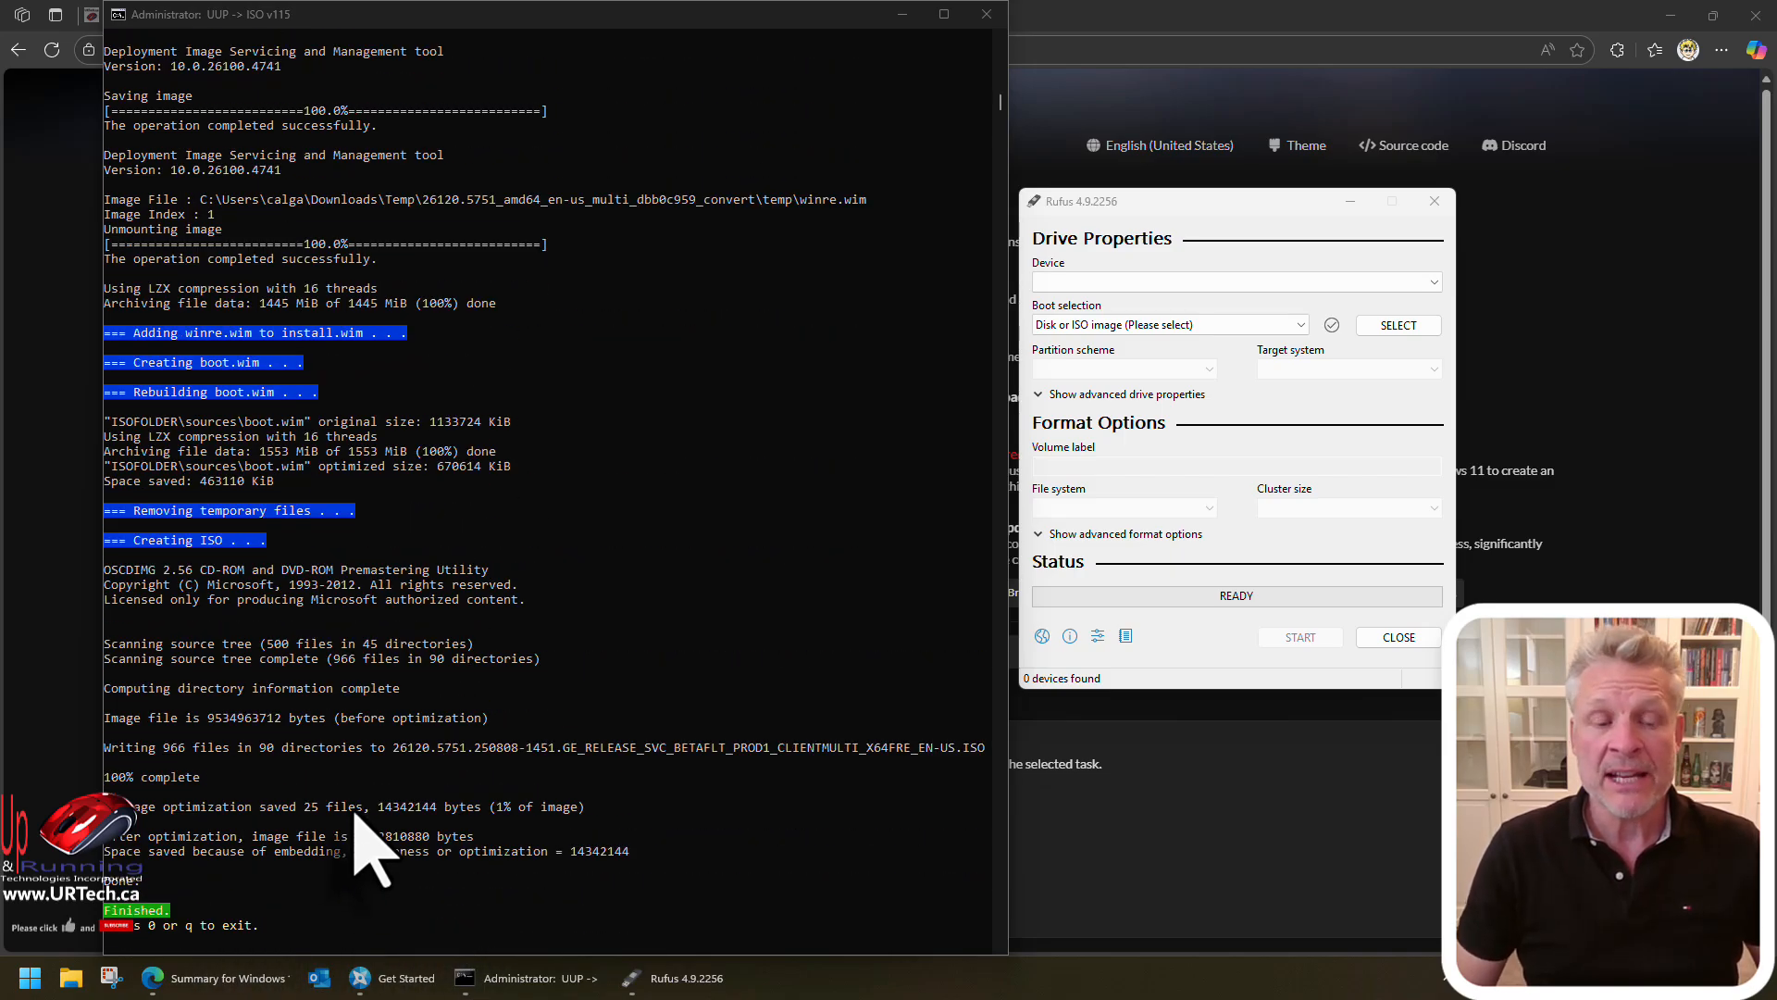
mouse_move(1049, 623)
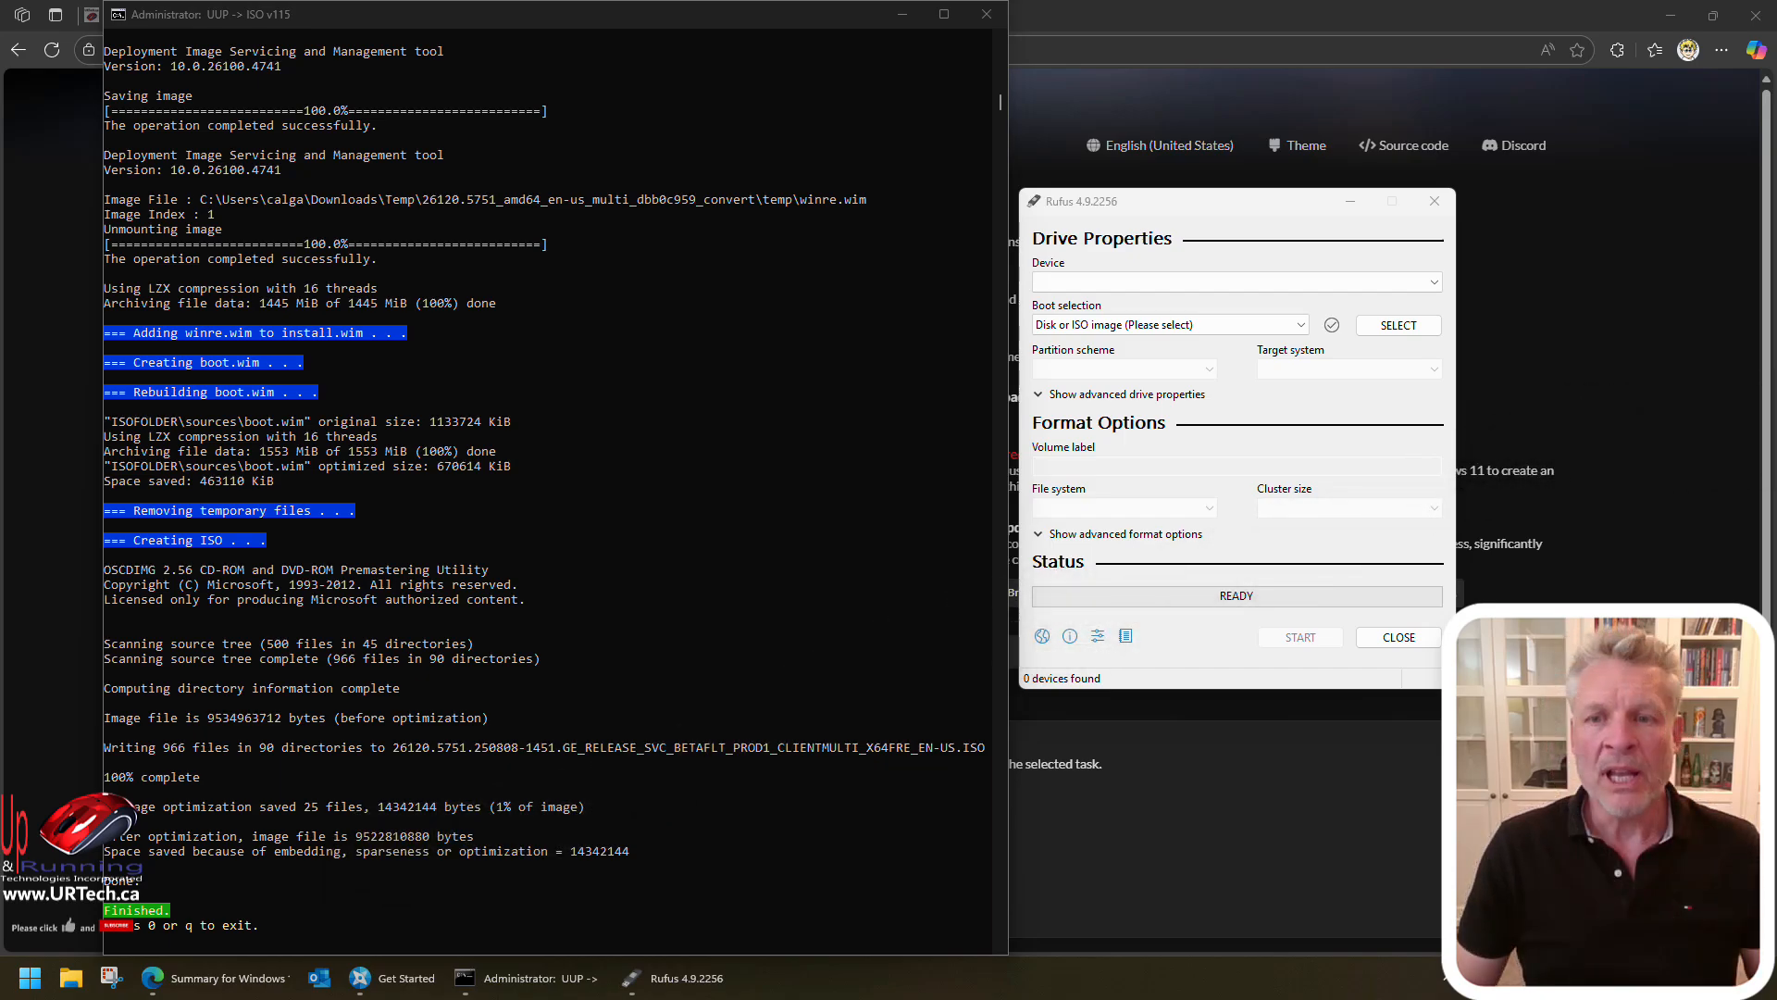
mouse_move(1156, 238)
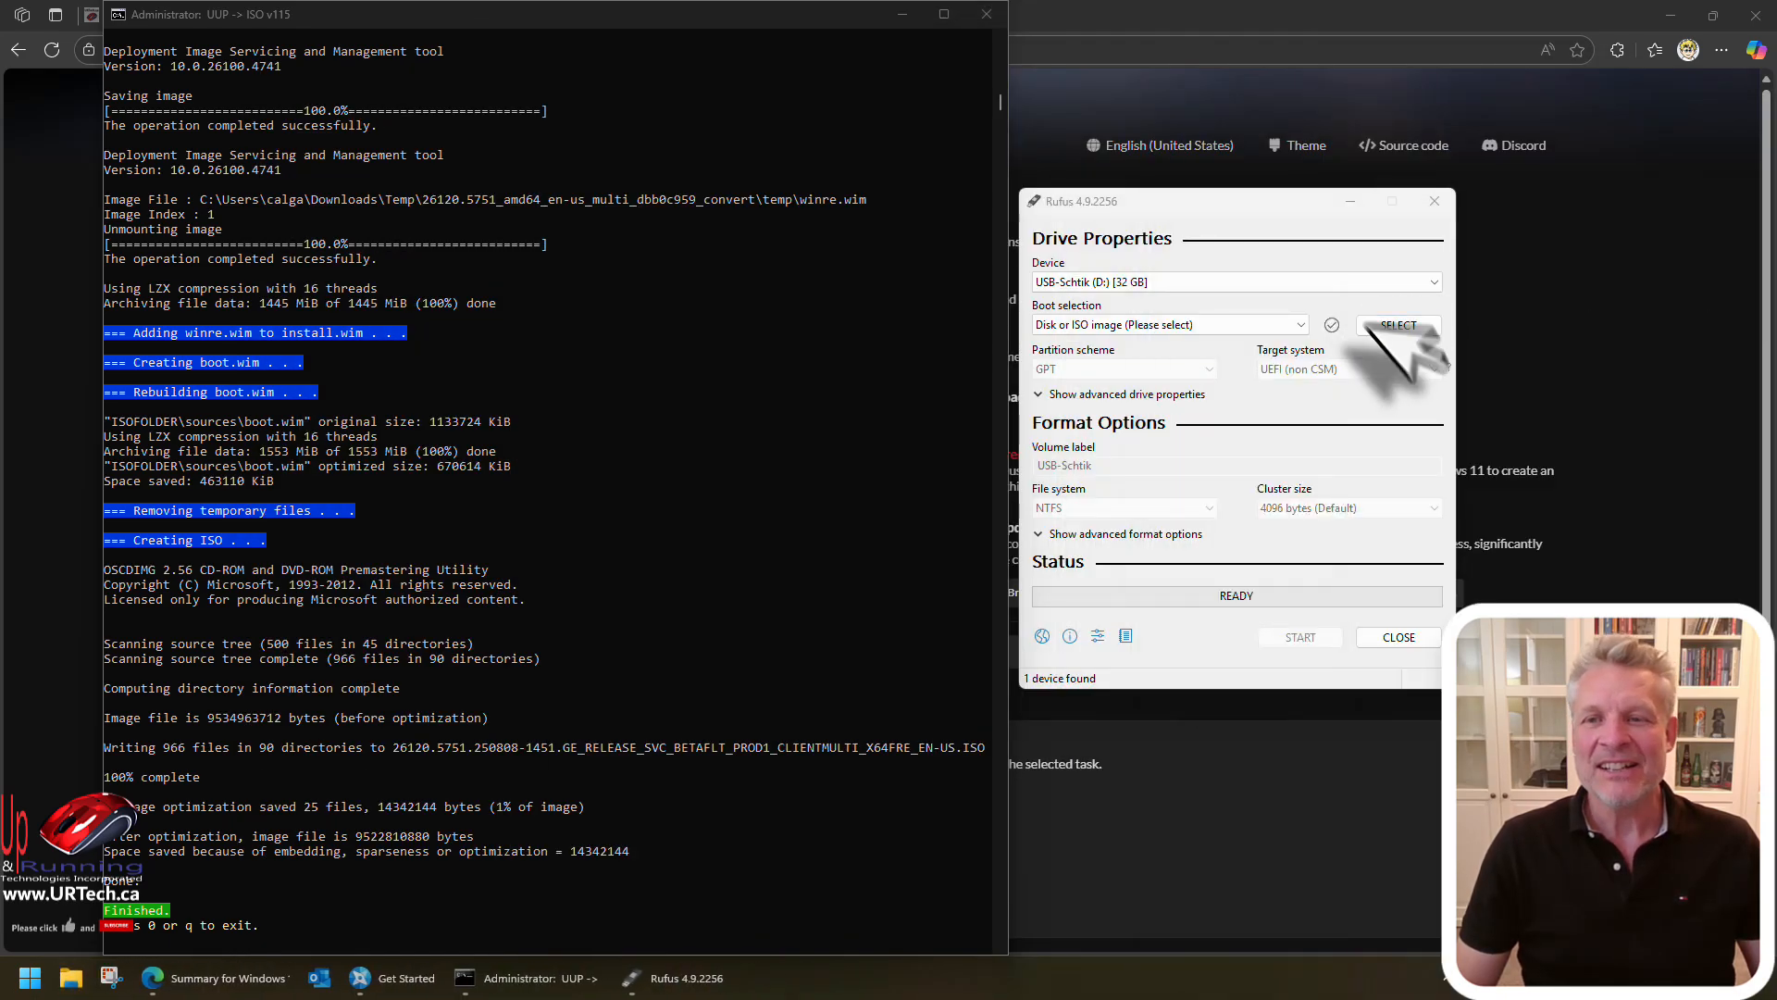
Load the 26120.5751 ISO, label the volume Win11-25H2-Beta-Aug, and start writing
left_click(1399, 325)
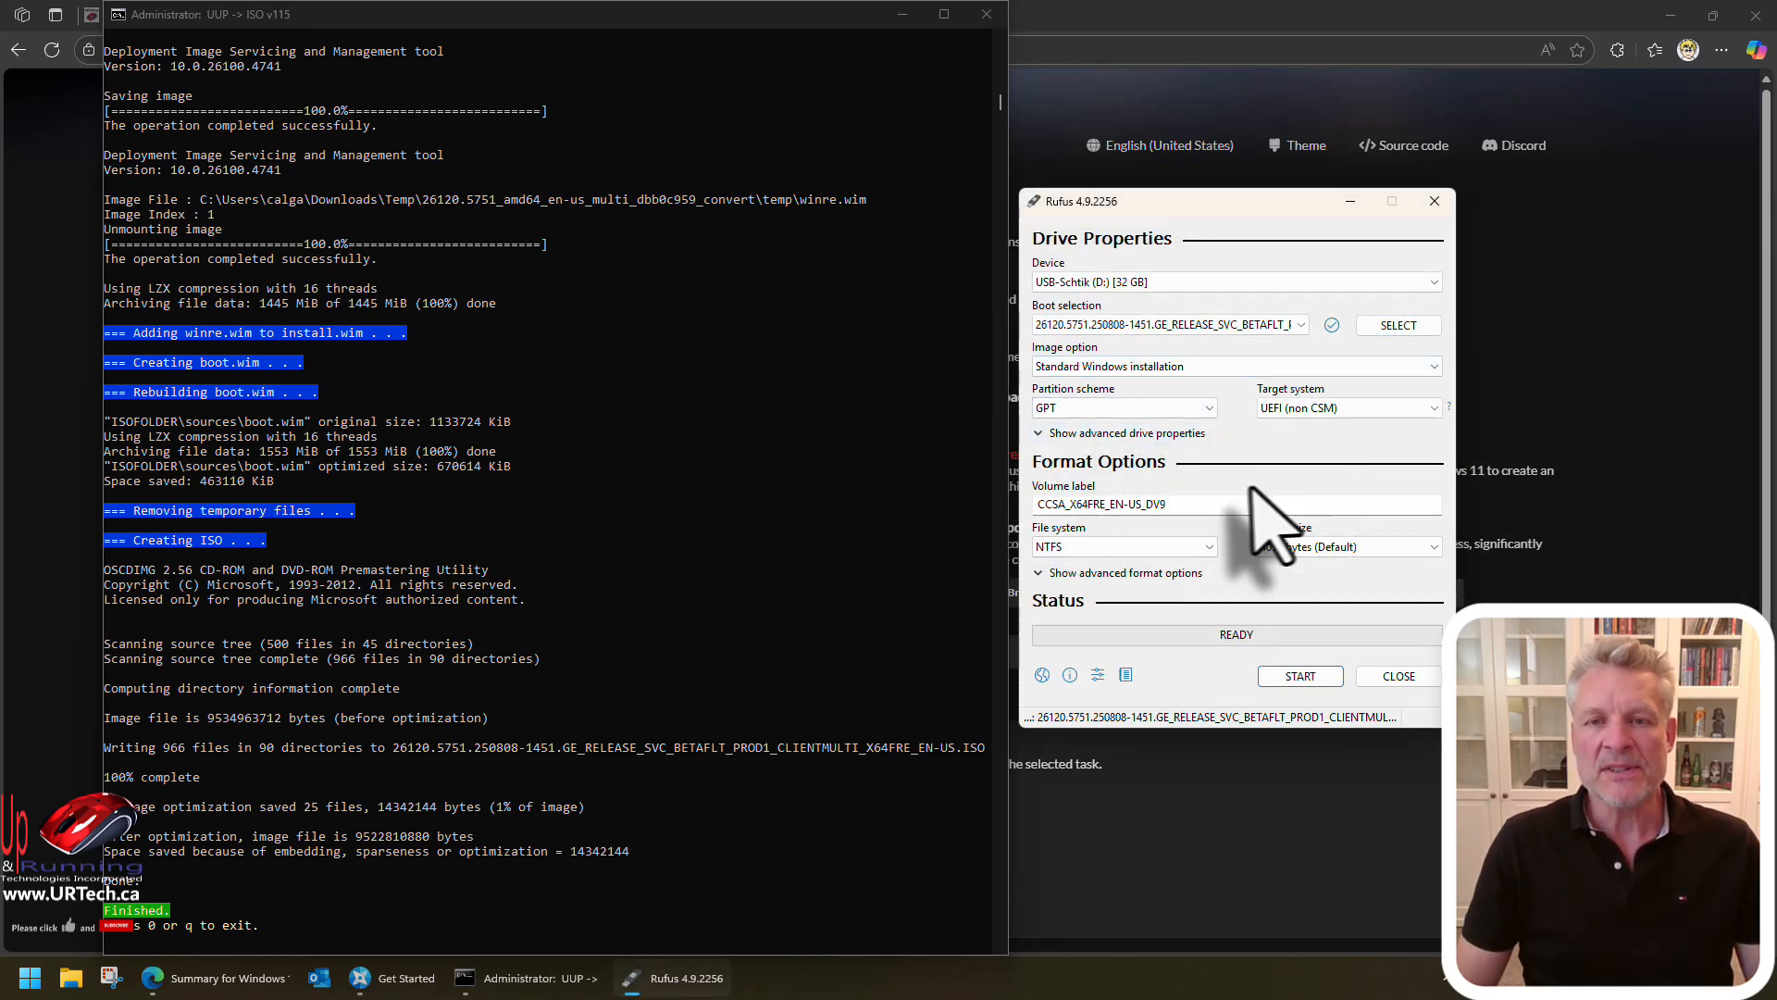
triple_click(1133, 503)
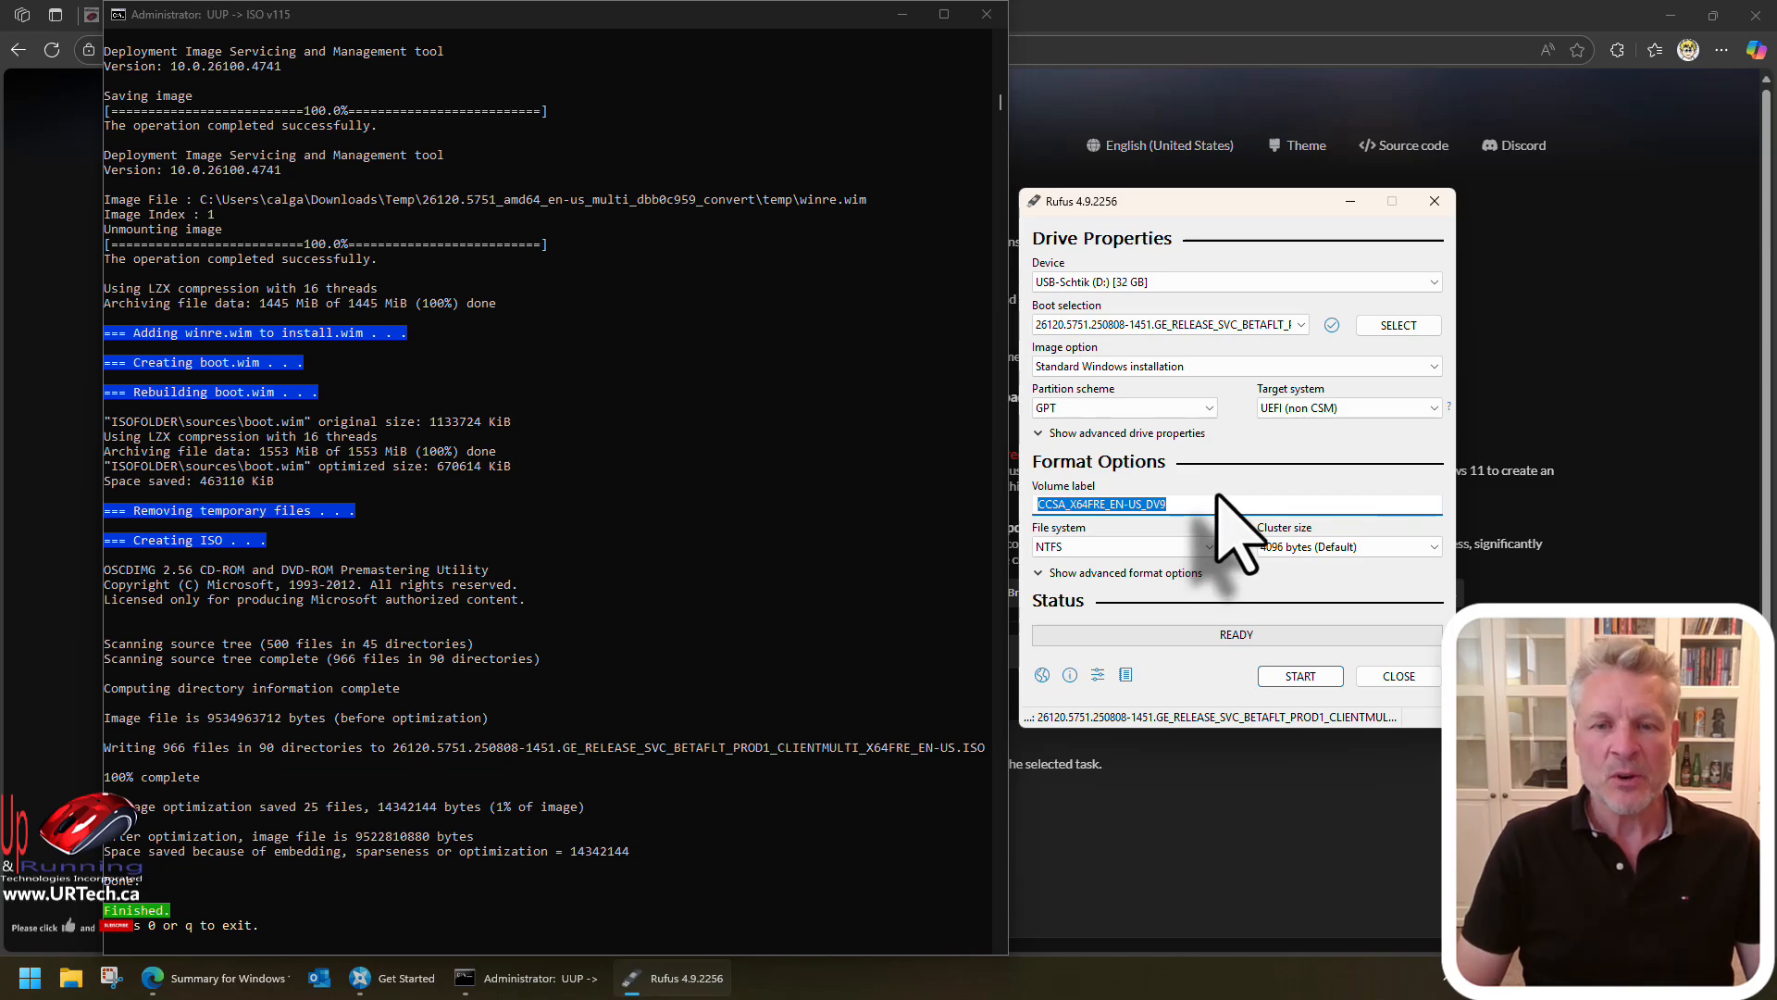
type("Win11-25H2-Beta-Aug")
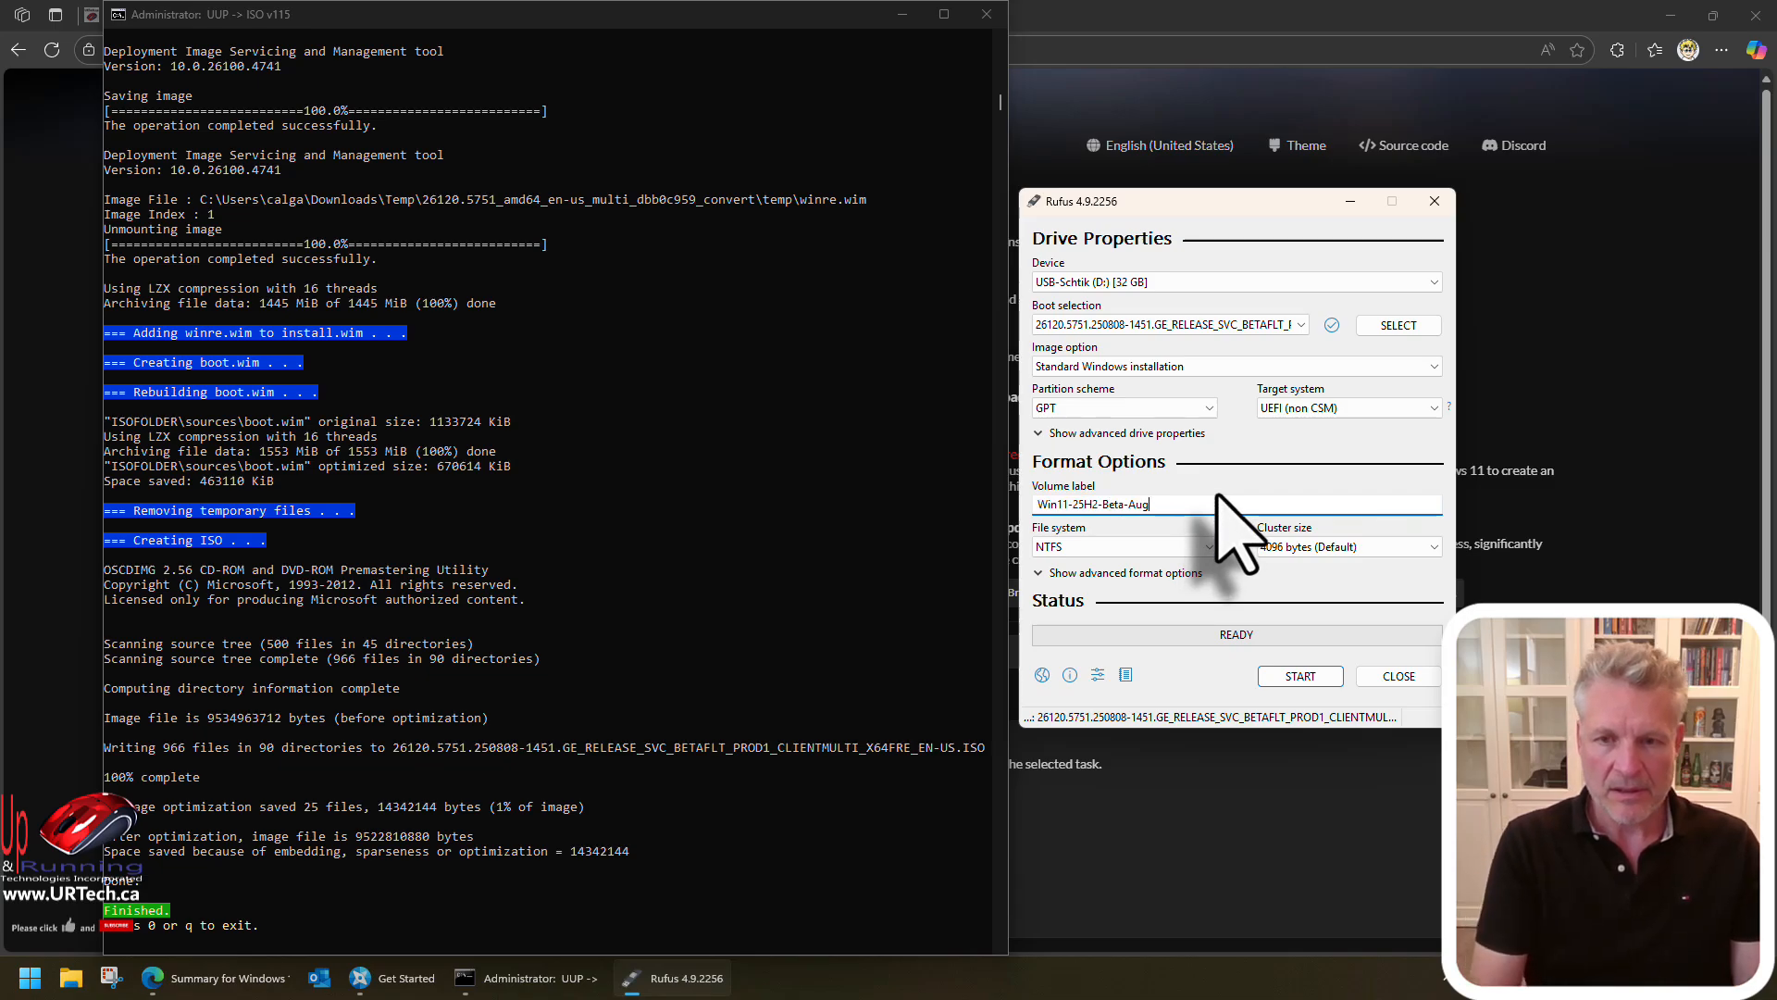
left_click(1298, 676)
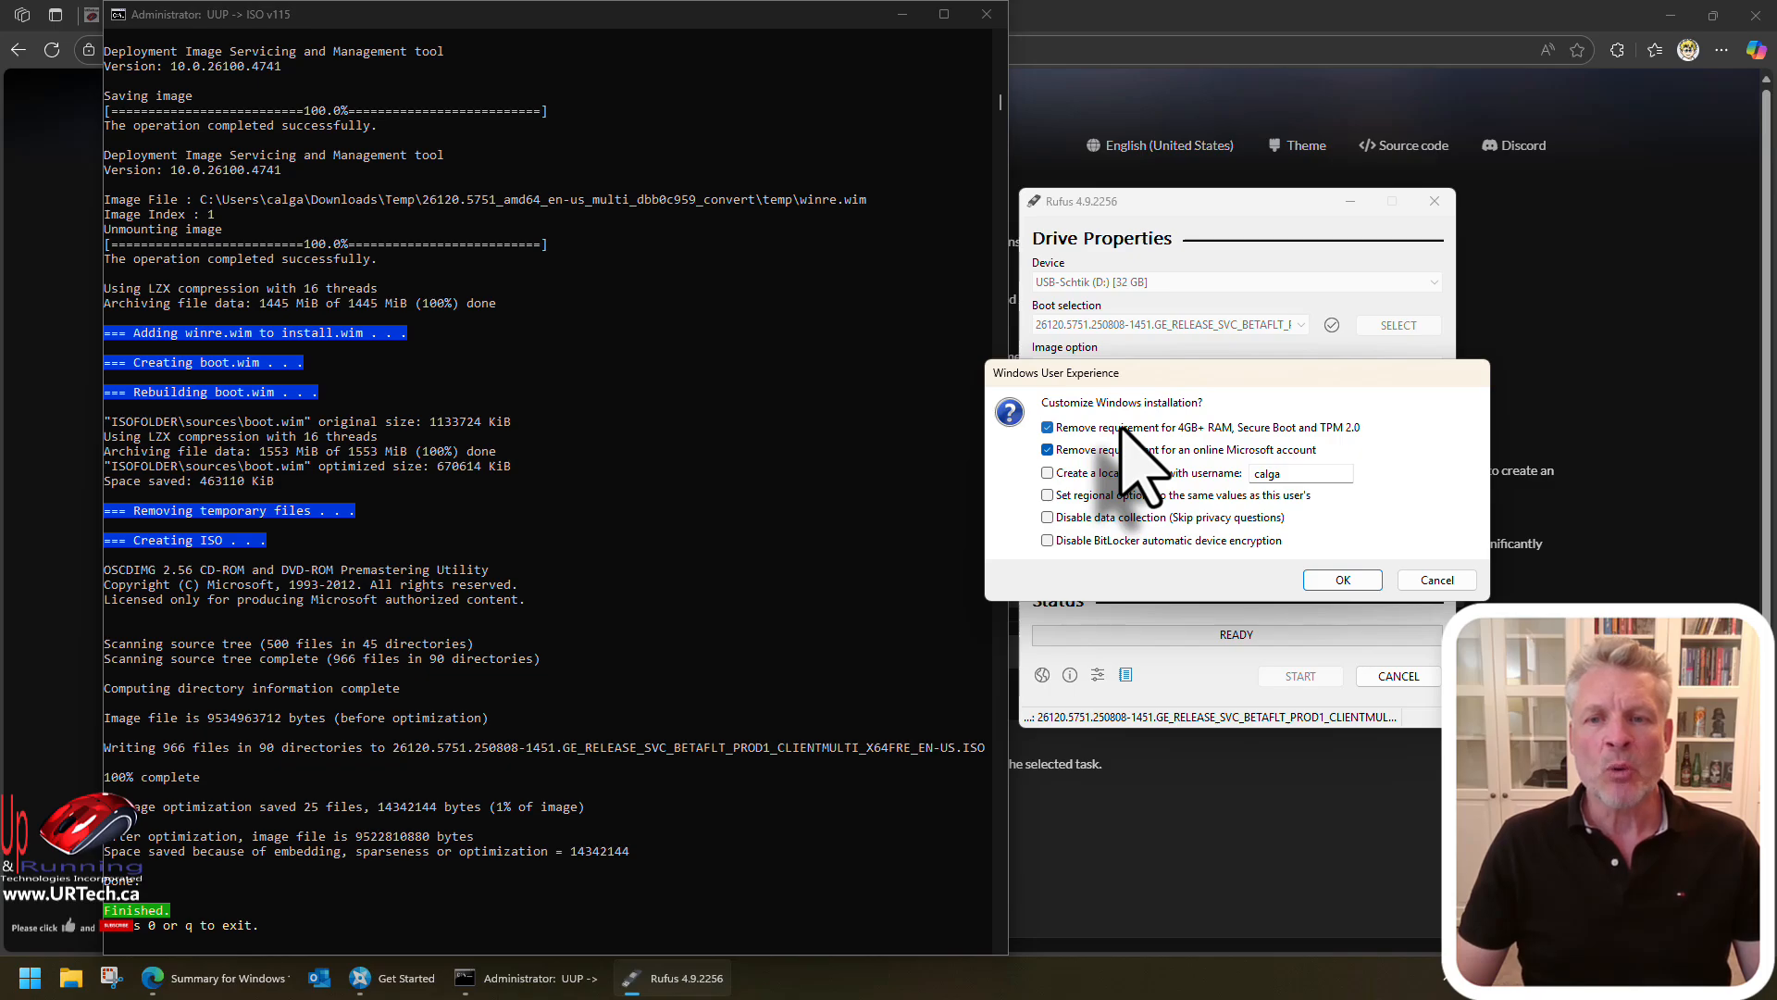
Untick the hardware and online-account requirement bypasses, then accept erasing the USB stick
left_click(1047, 427)
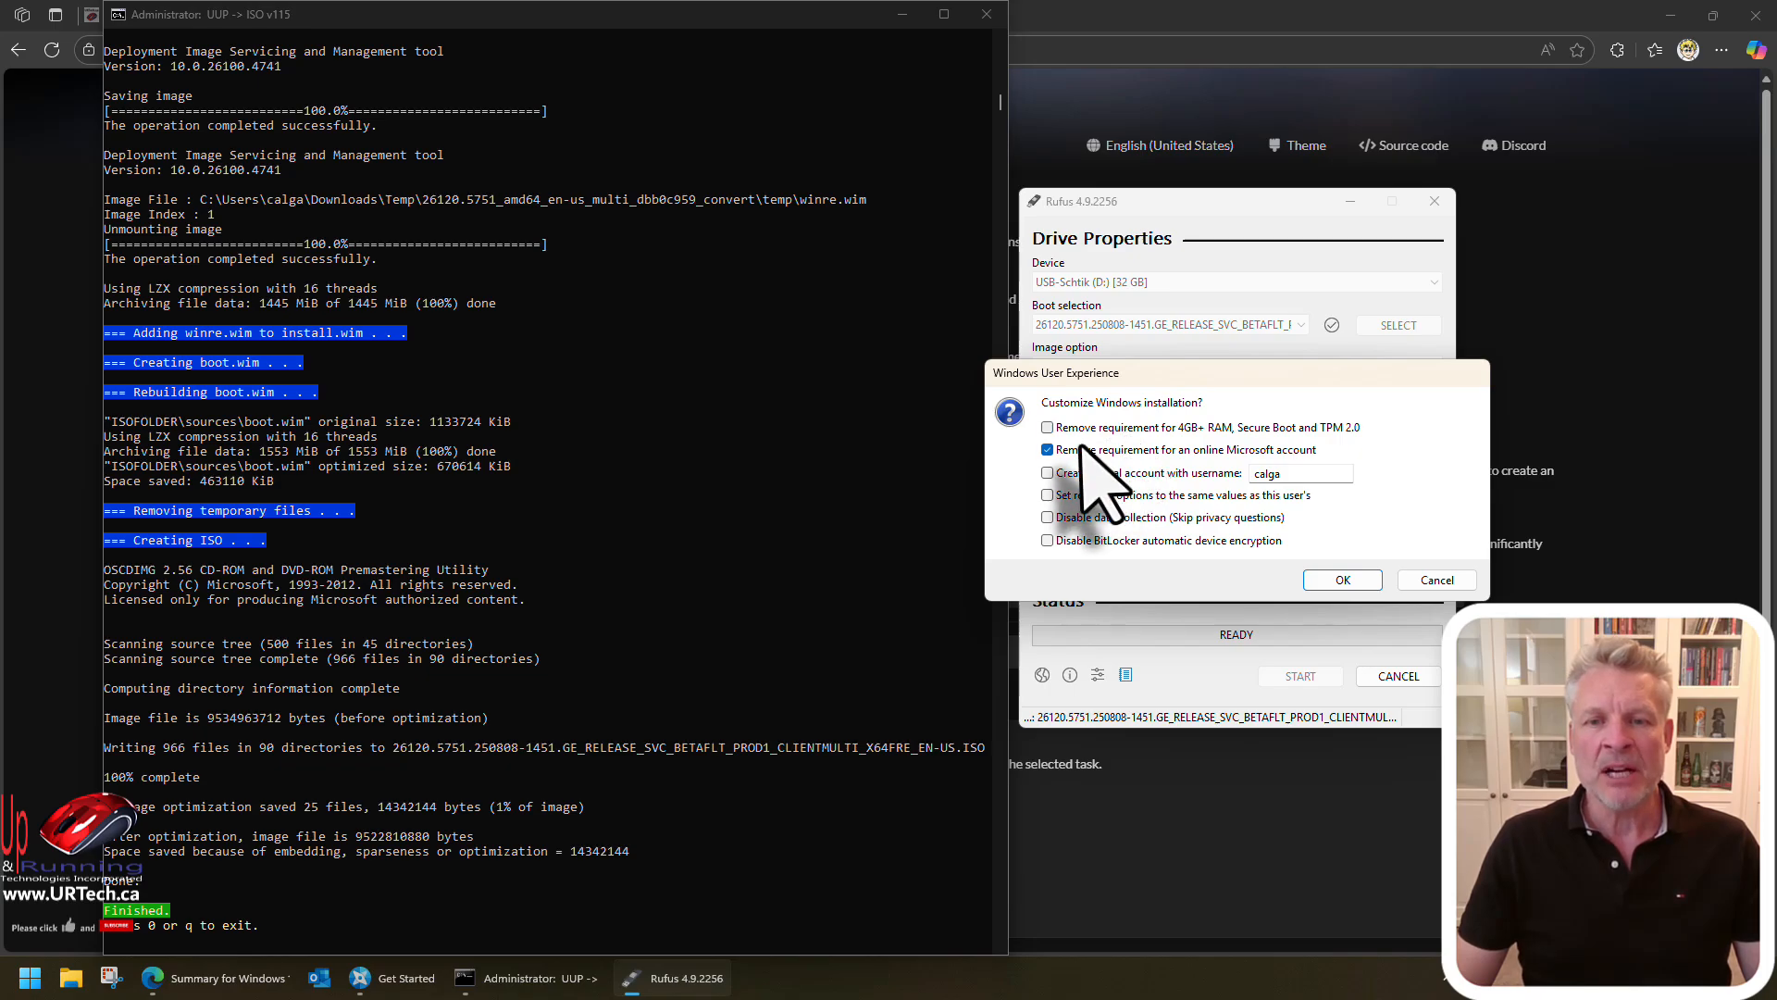
left_click(1047, 449)
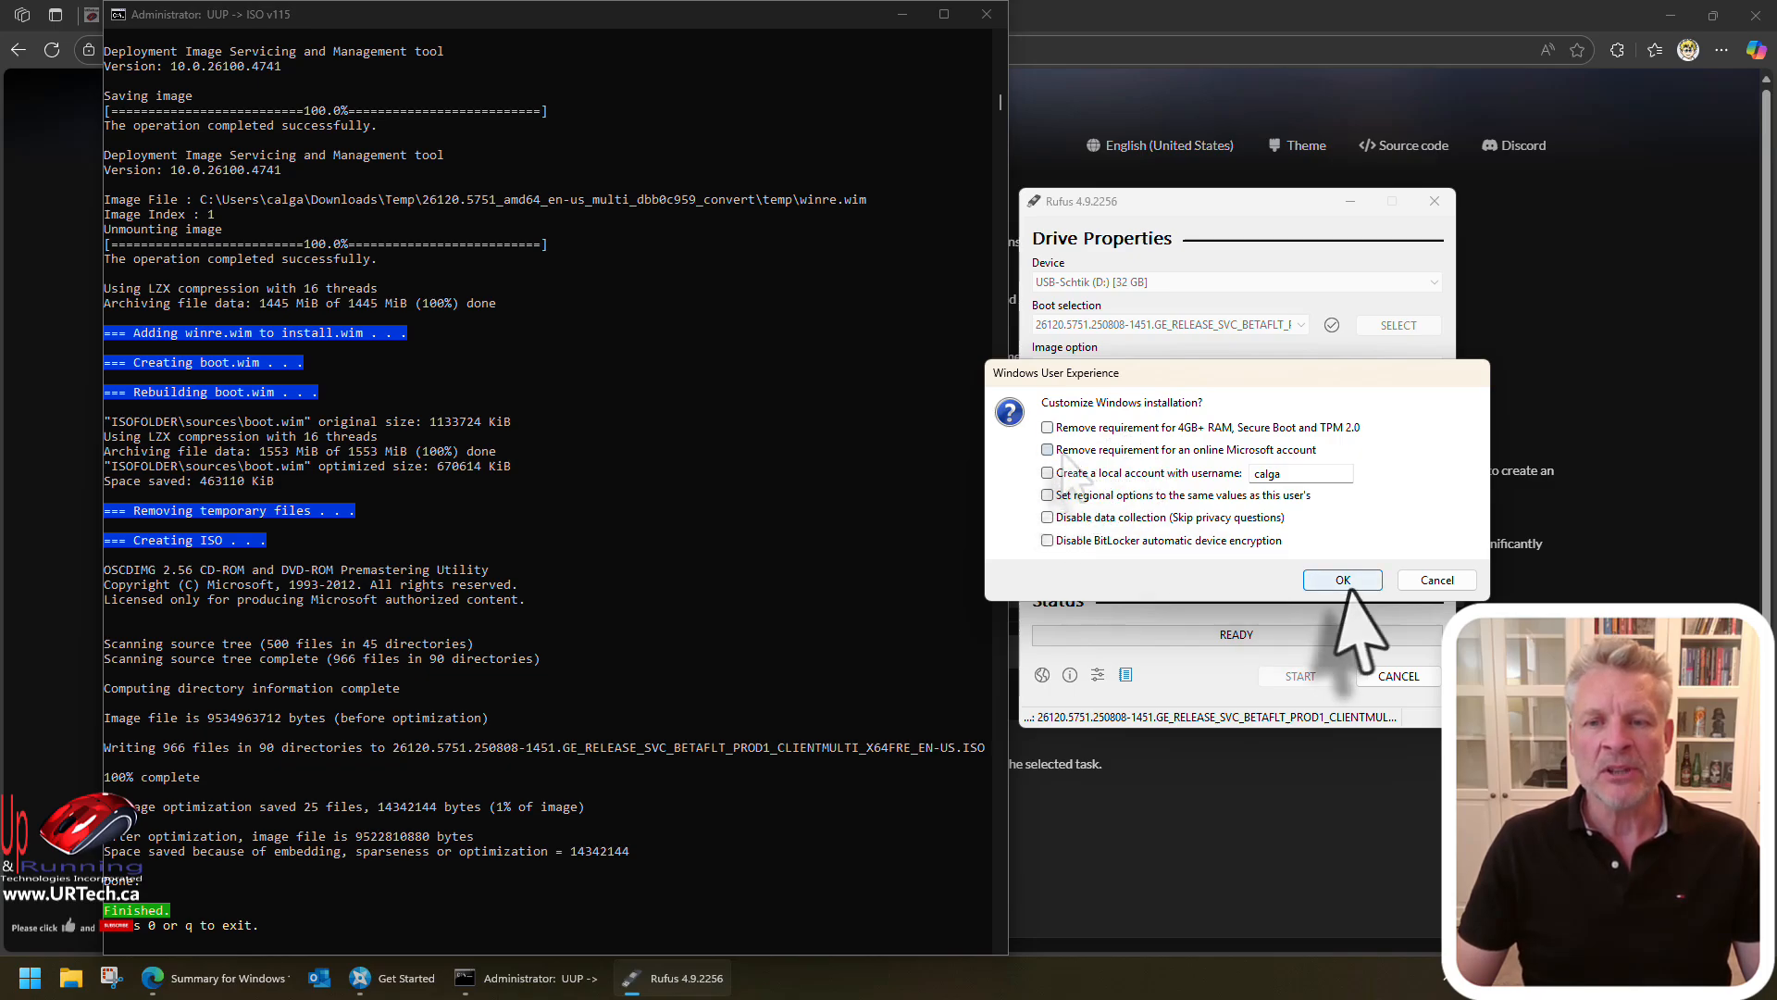
left_click(1342, 580)
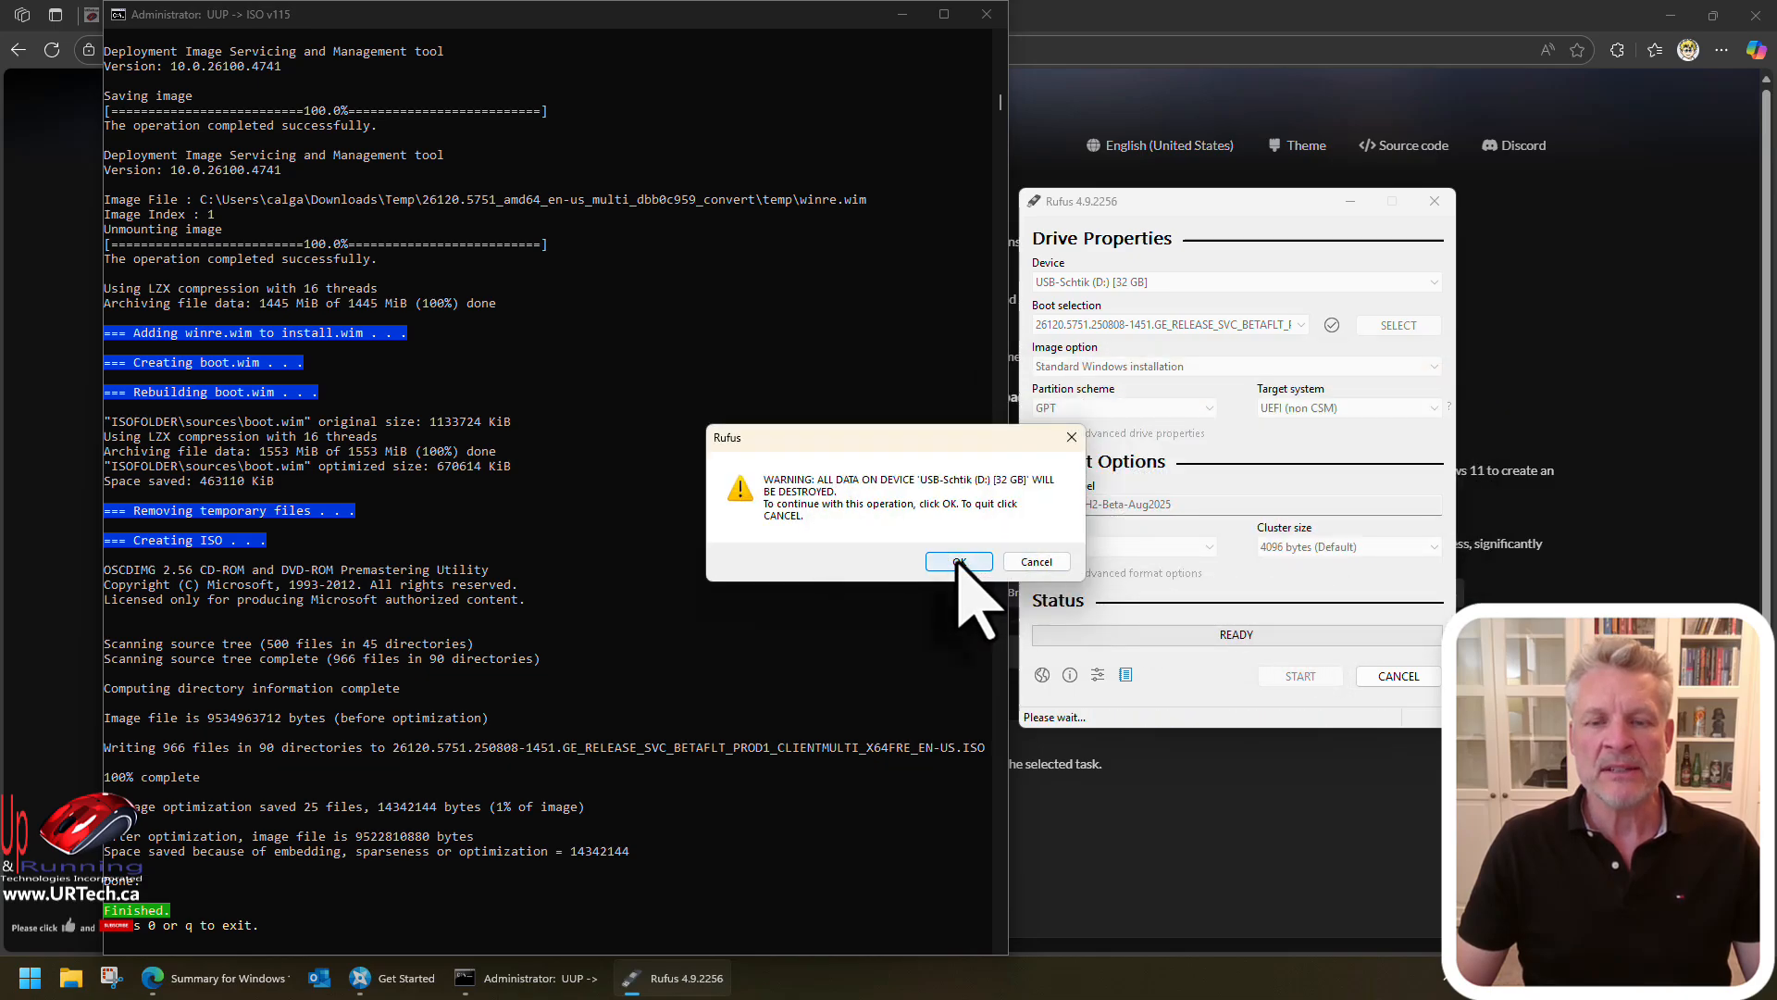
left_click(956, 561)
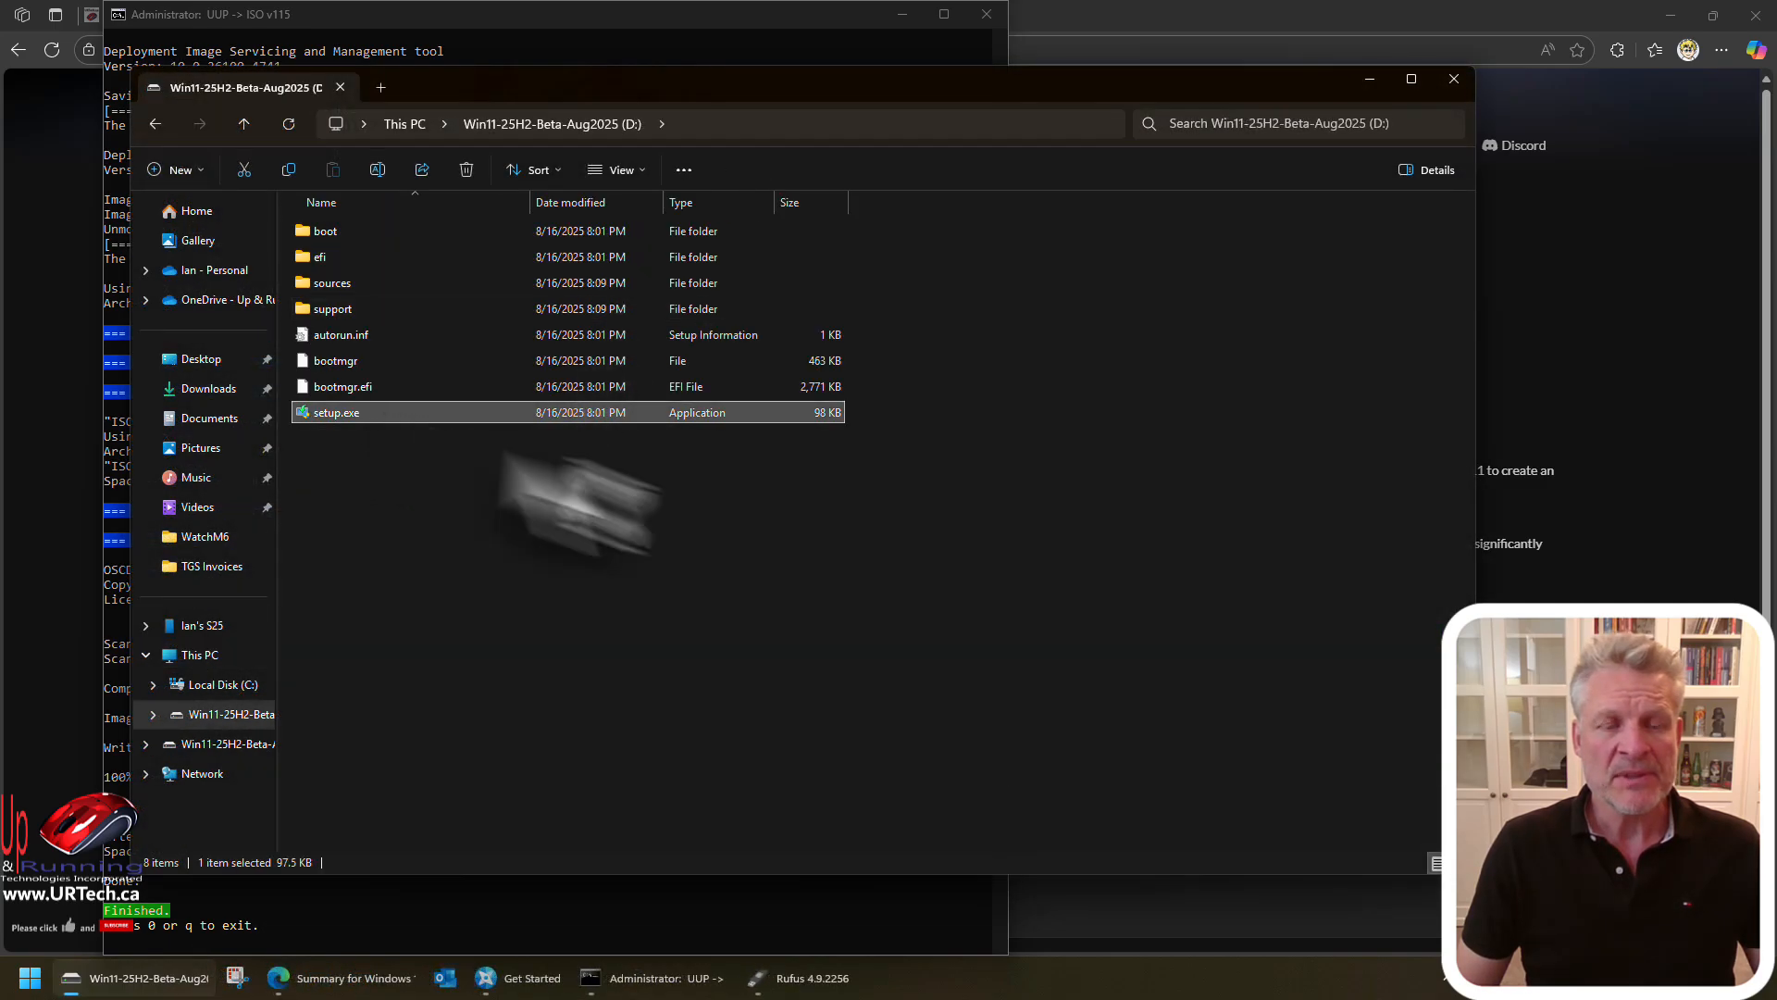
Run setup.exe from the USB stick, continue past the intro, then close Setup during update checks
double_click(335, 411)
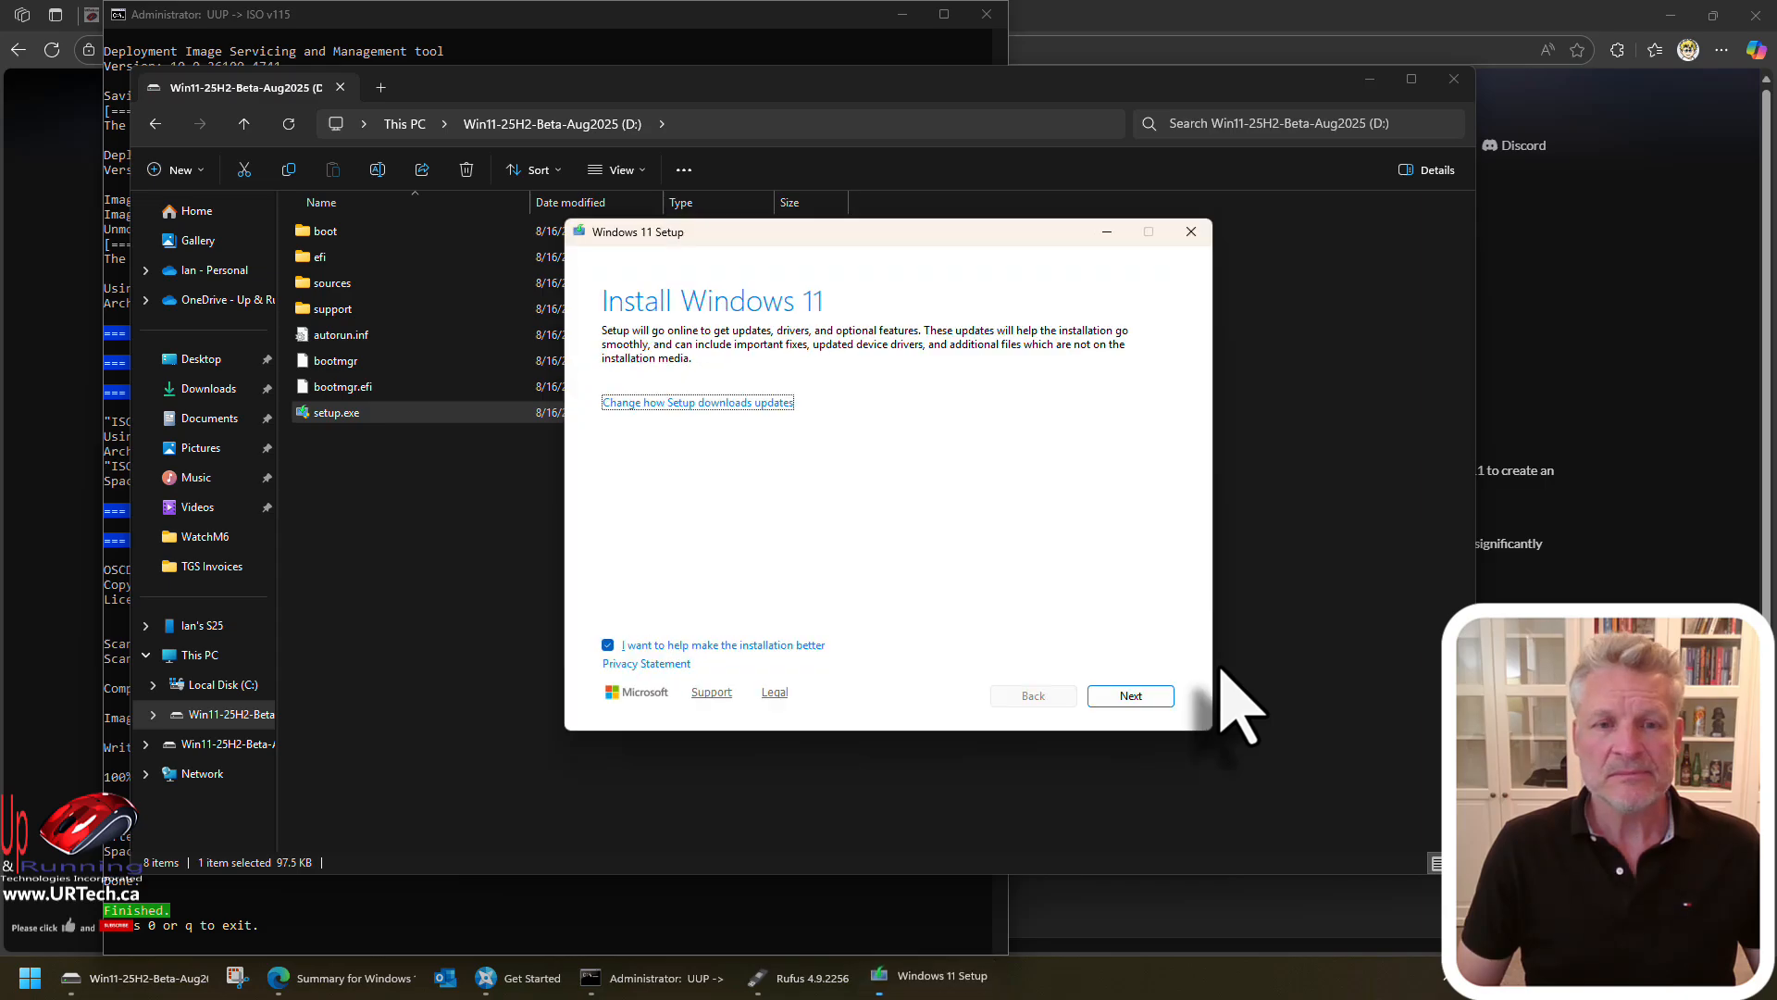
left_click(1130, 695)
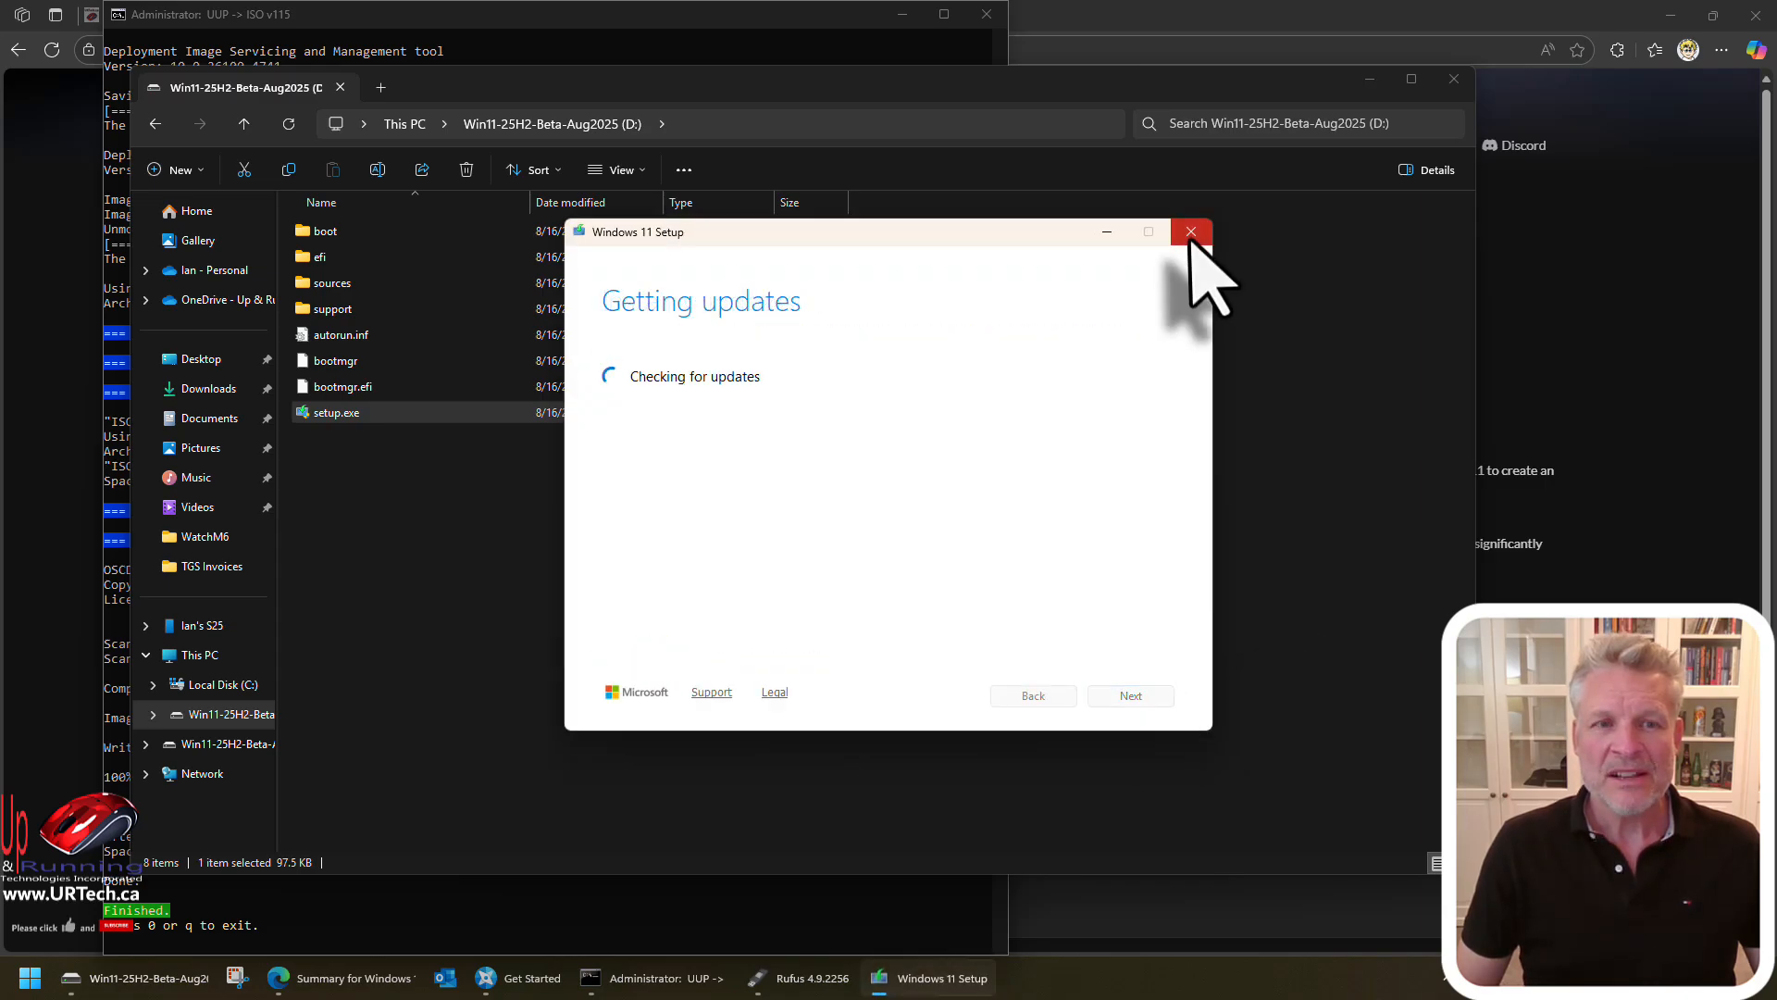
left_click(1190, 231)
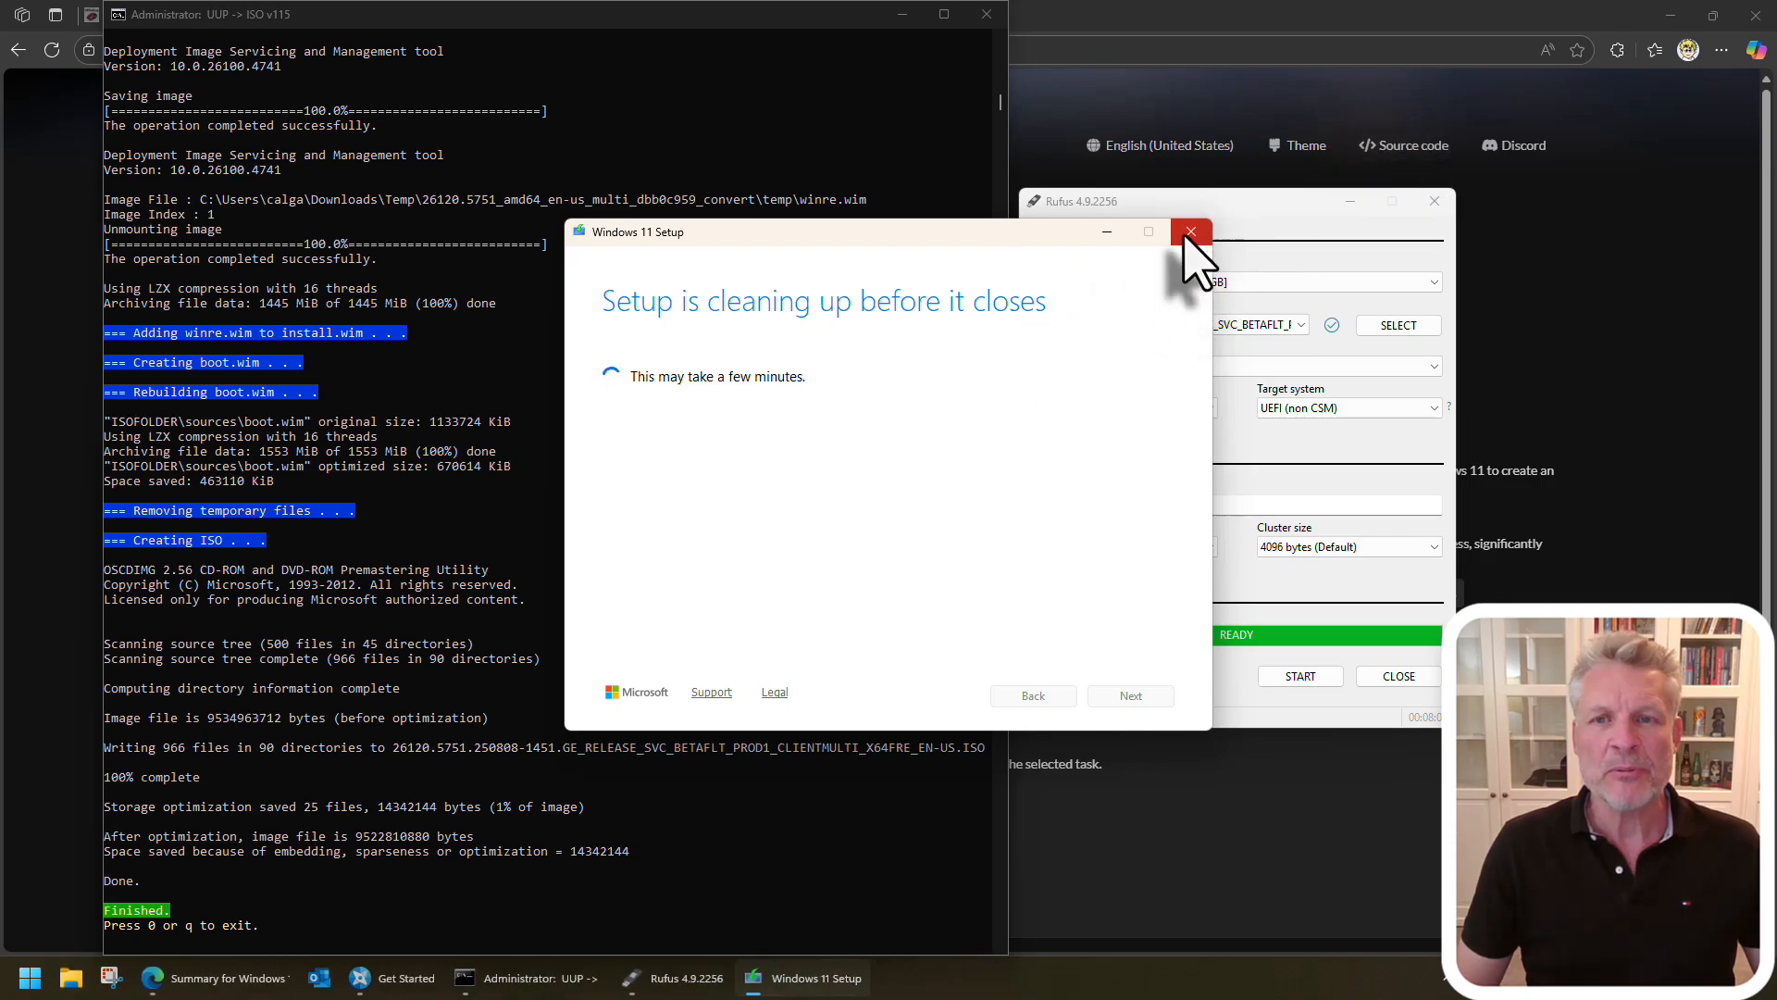
left_click(1189, 233)
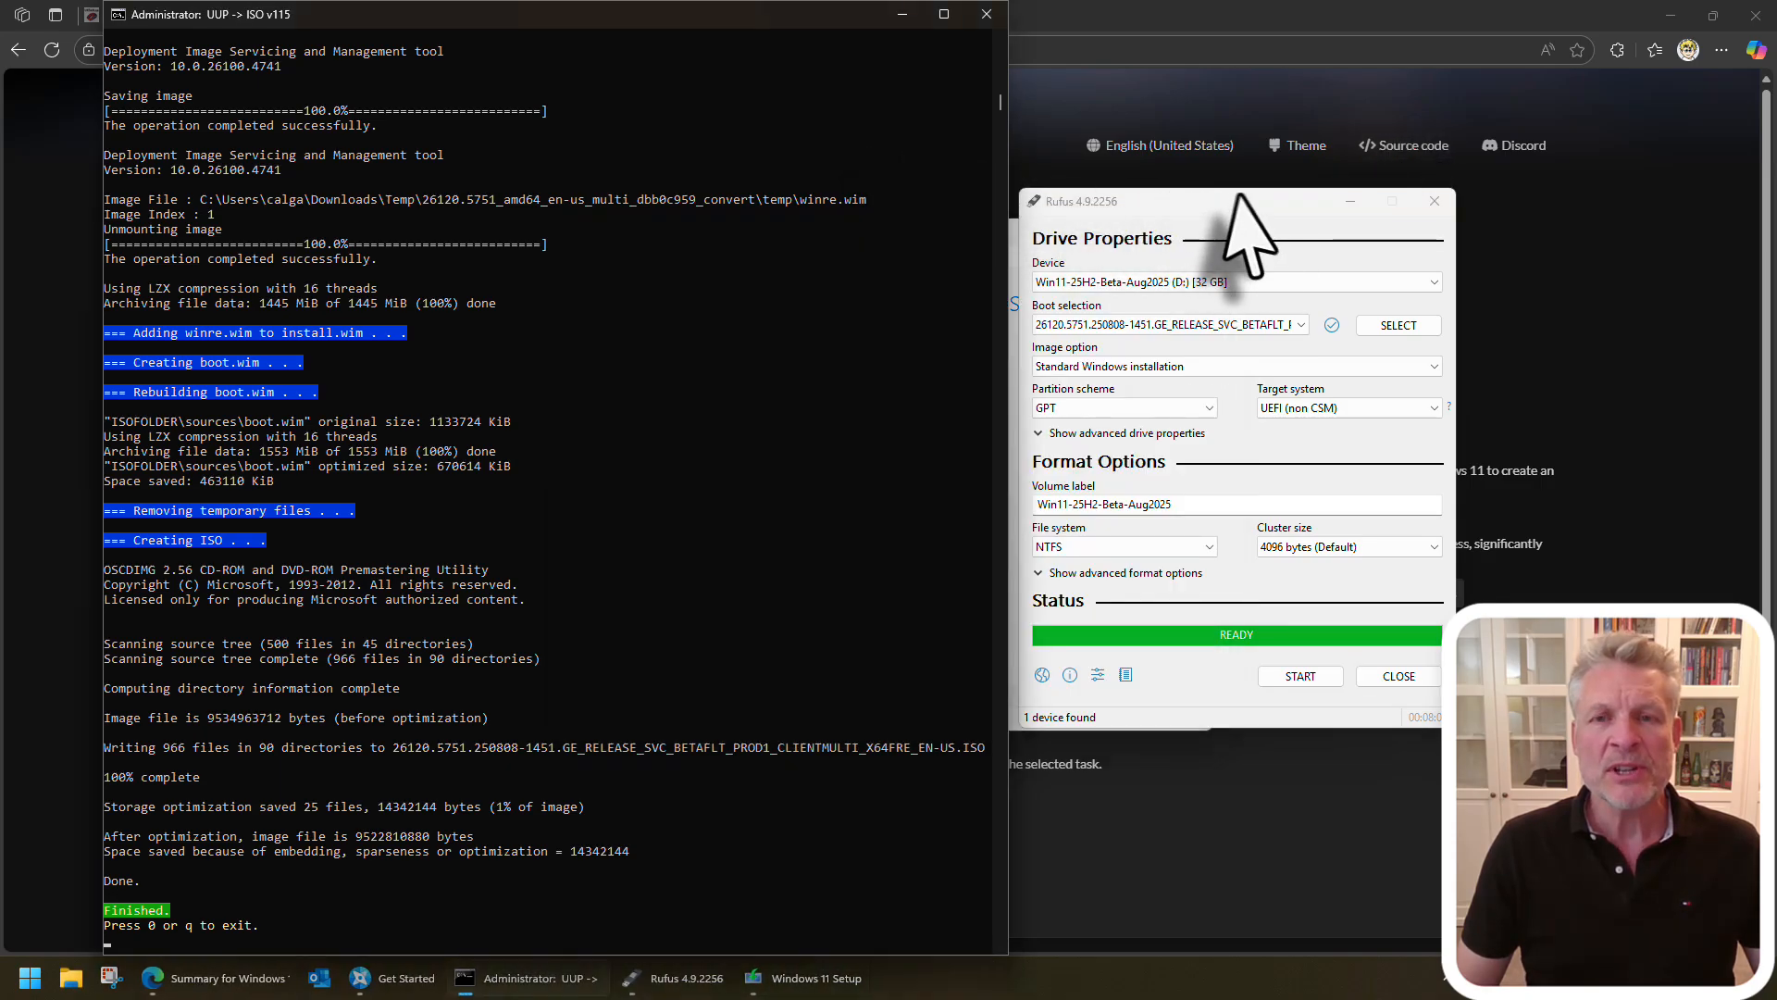